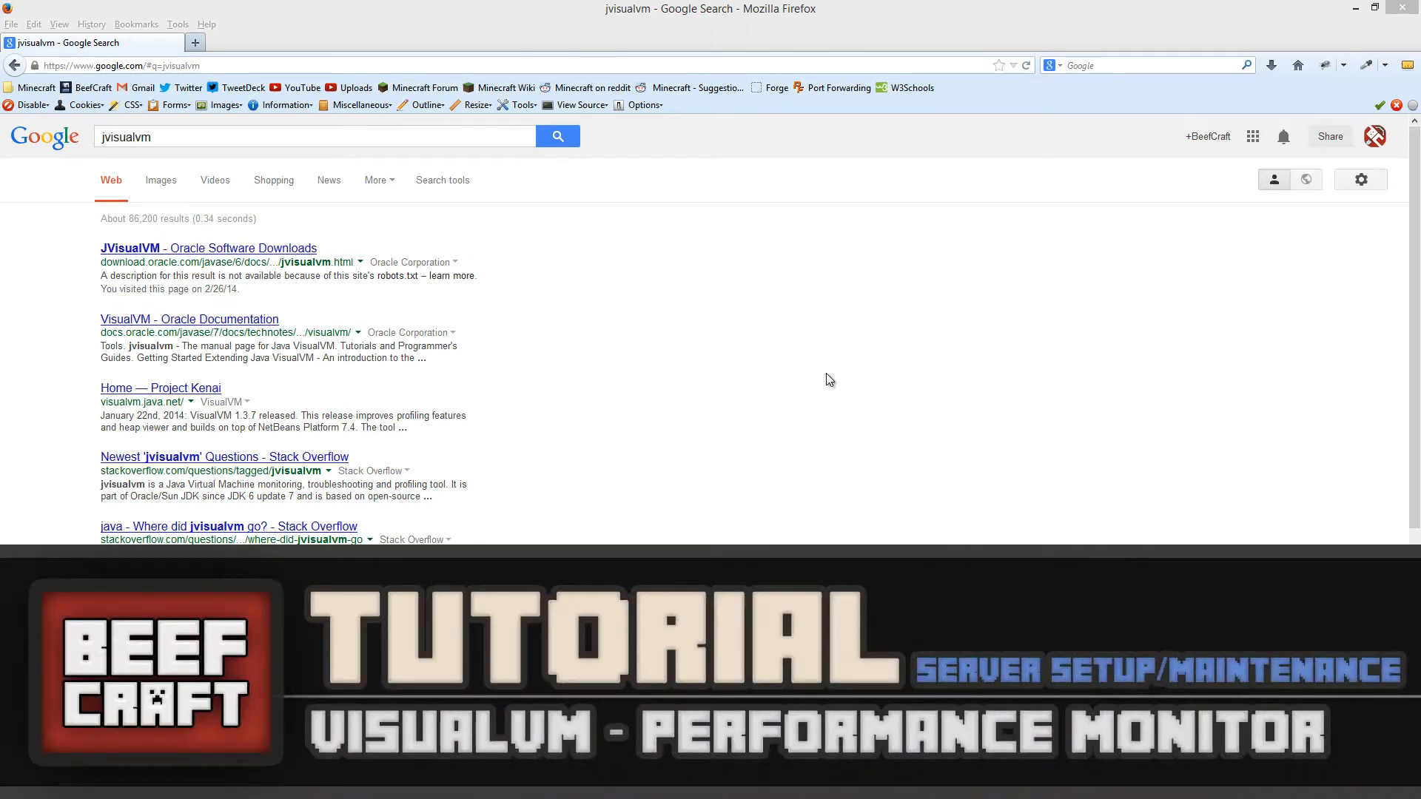
{"action": "mouse_move", "coordinate": [759, 353]}
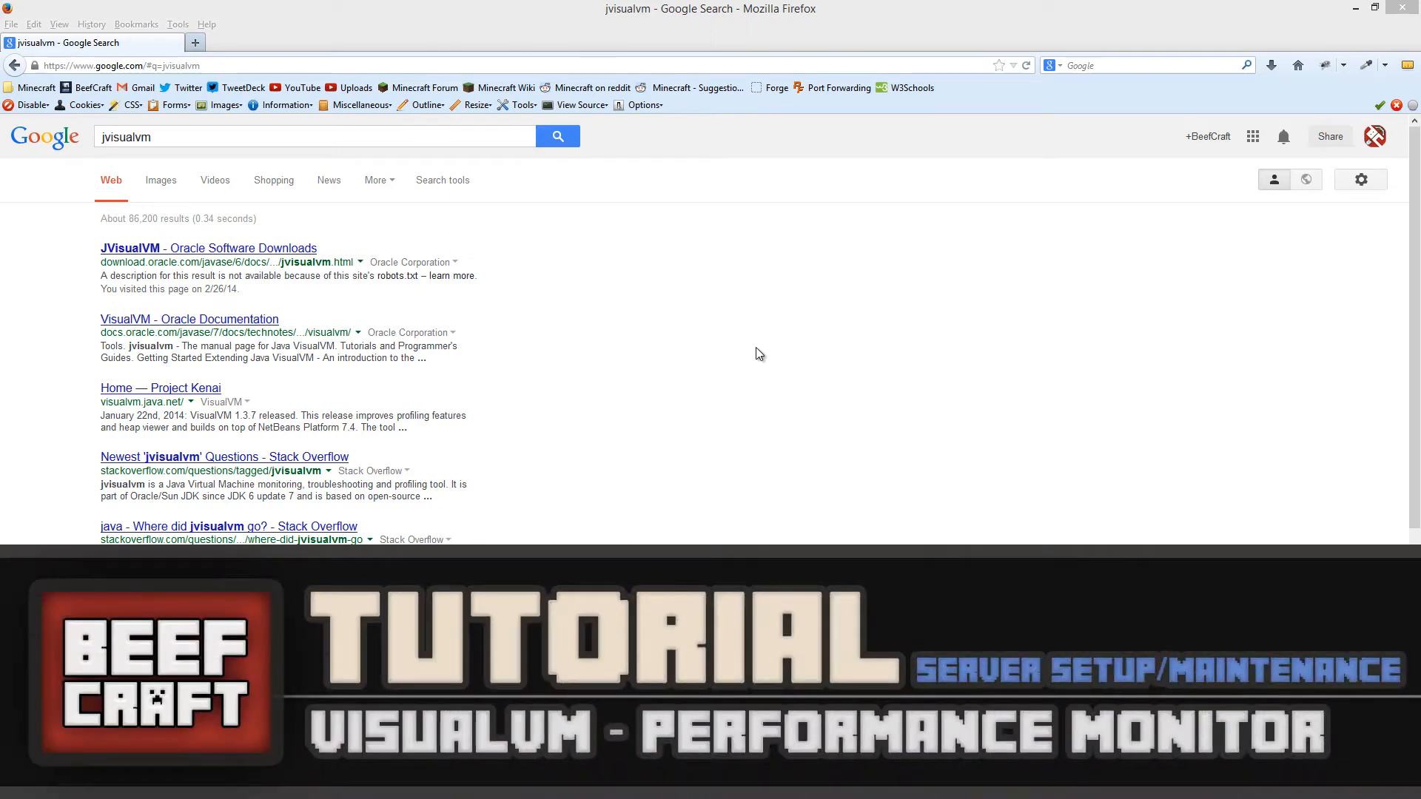
{"action": "mouse_move", "coordinate": [635, 331]}
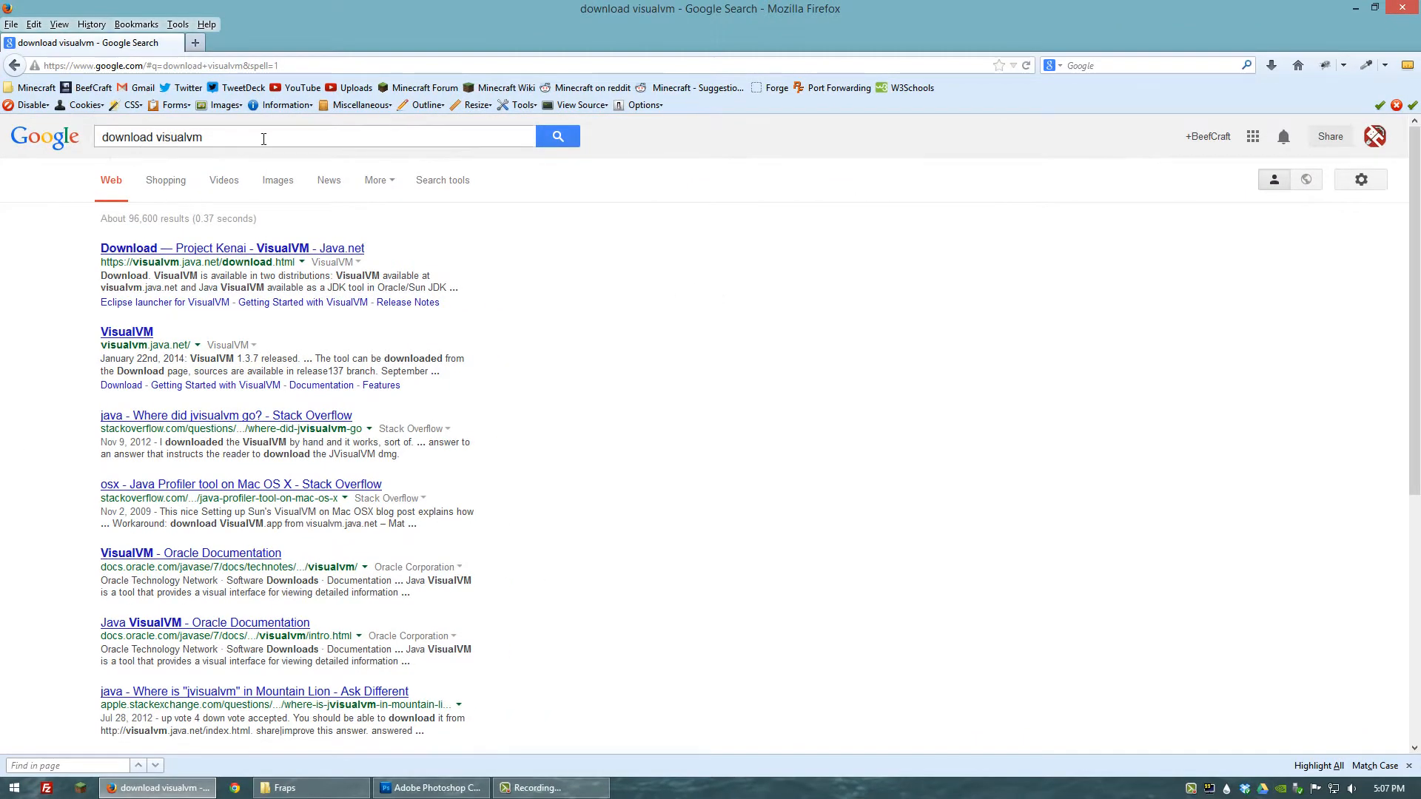
{"action": "mouse_move", "coordinate": [288, 352]}
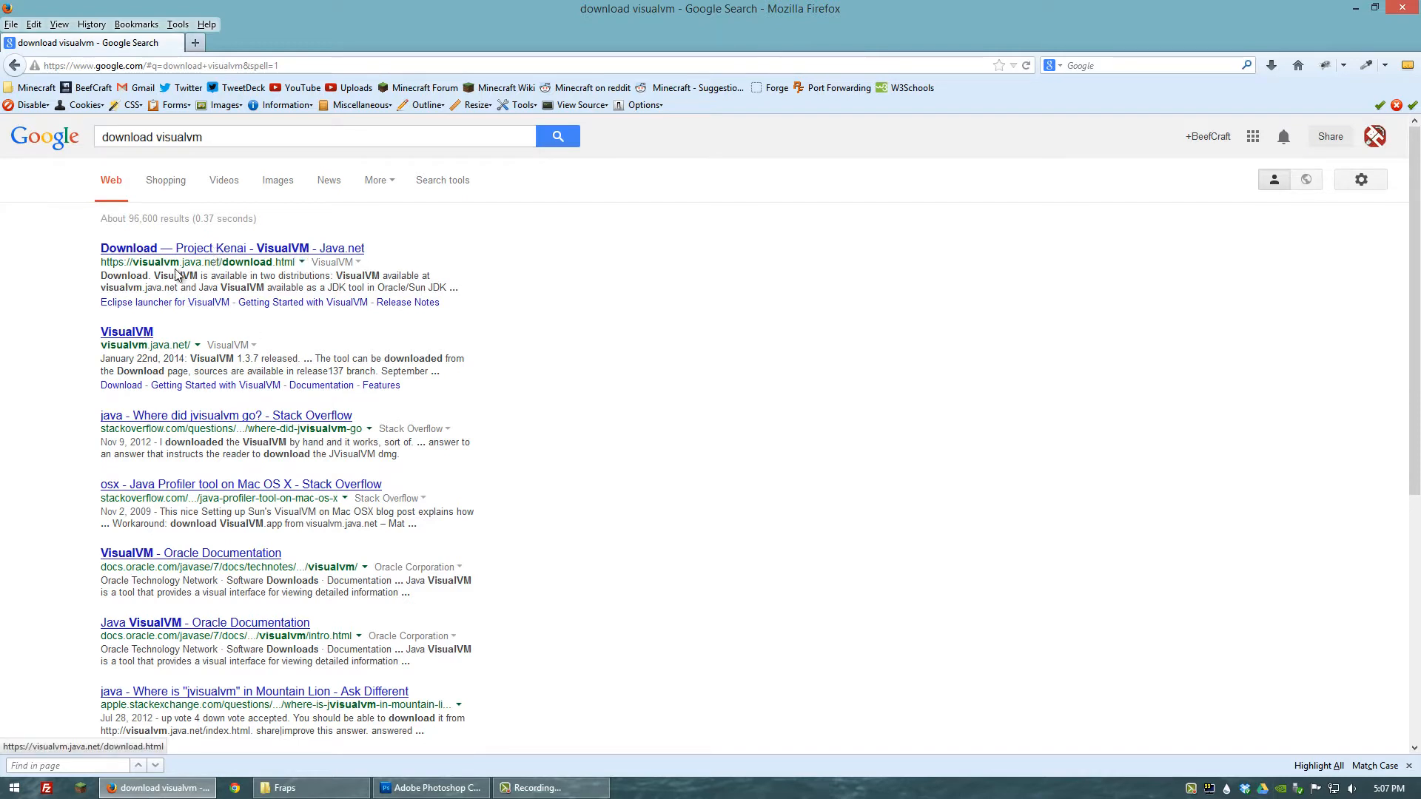
Open the 'Download — Project Kenai - VisualVM' search result.
{"action": "left_click", "coordinate": [231, 248]}
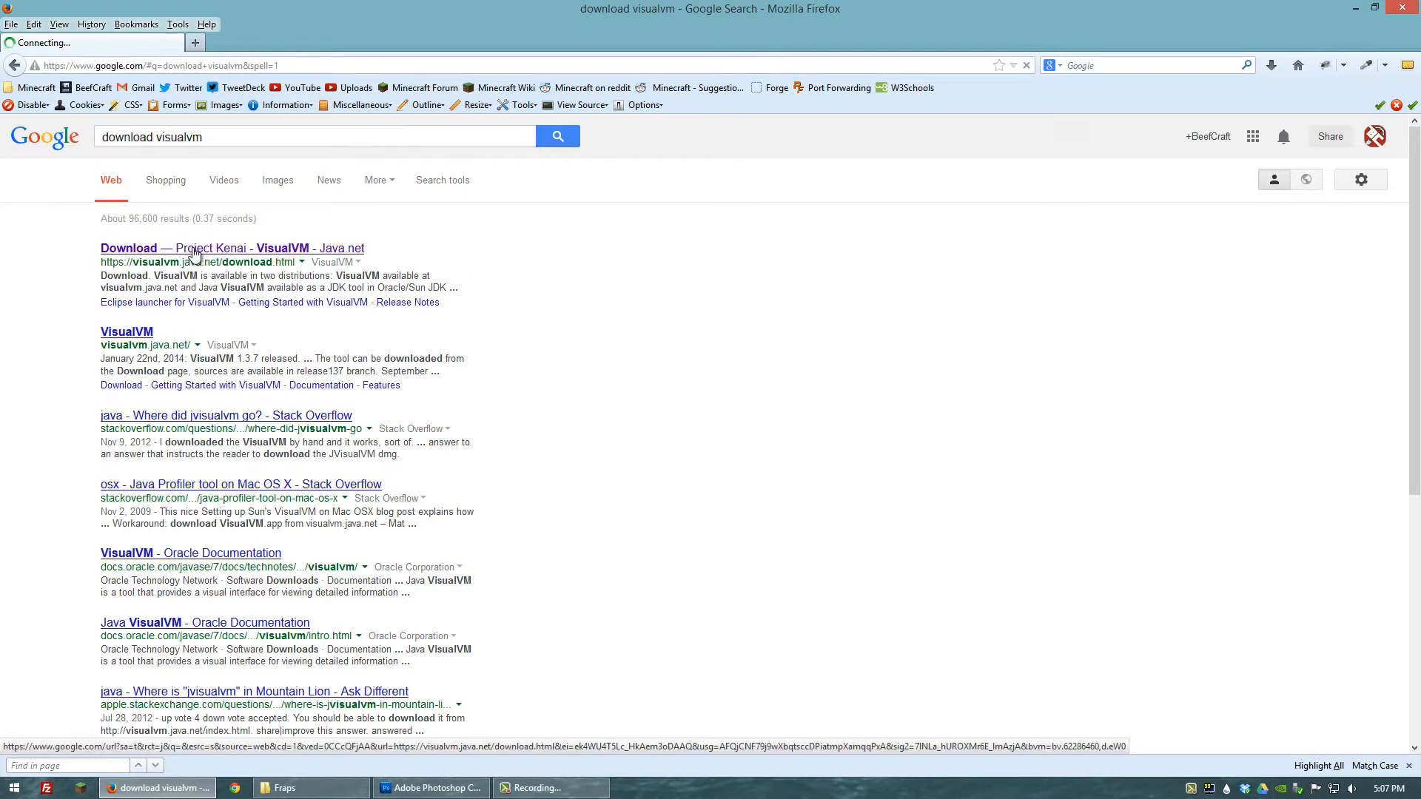
{"action": "left_click", "coordinate": [232, 247]}
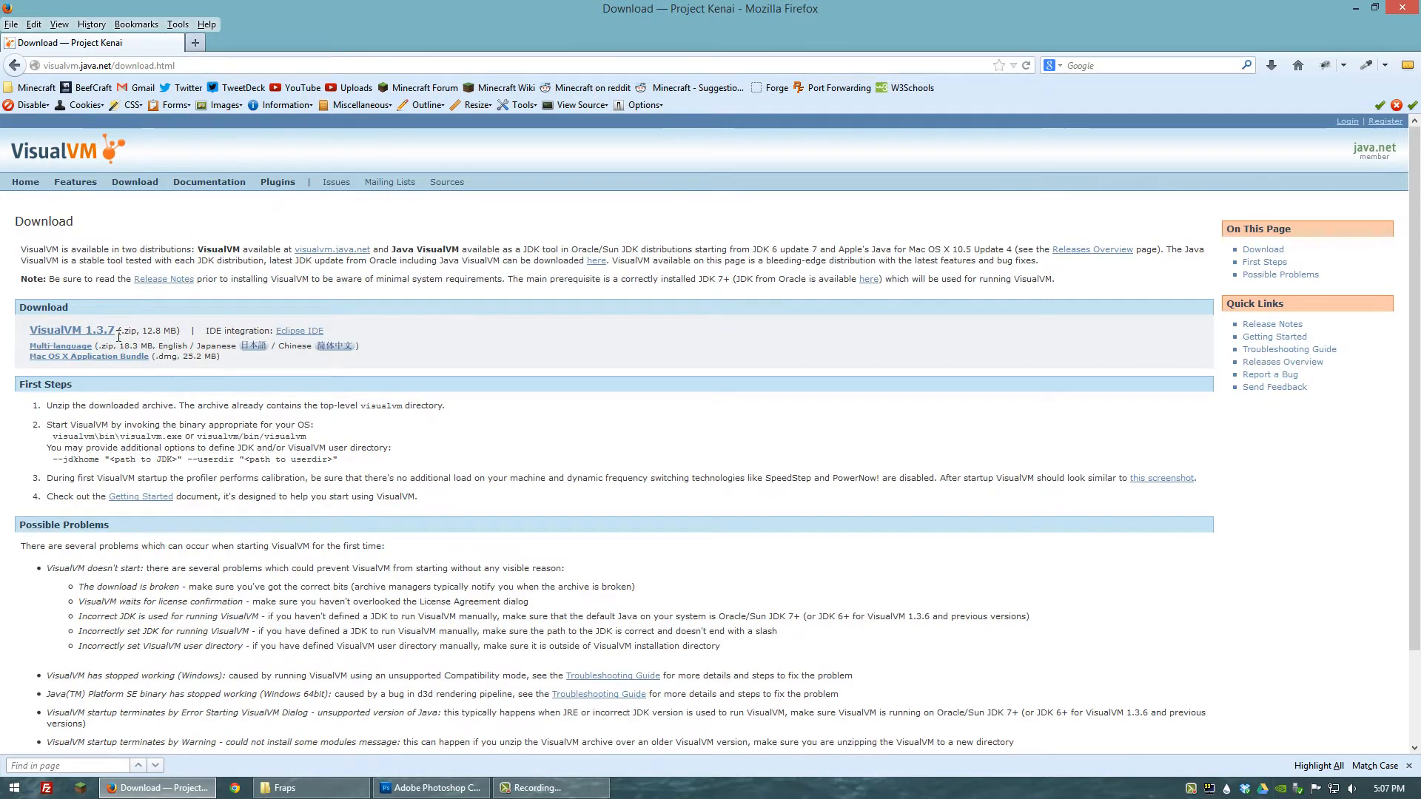
{"action": "mouse_move", "coordinate": [72, 330]}
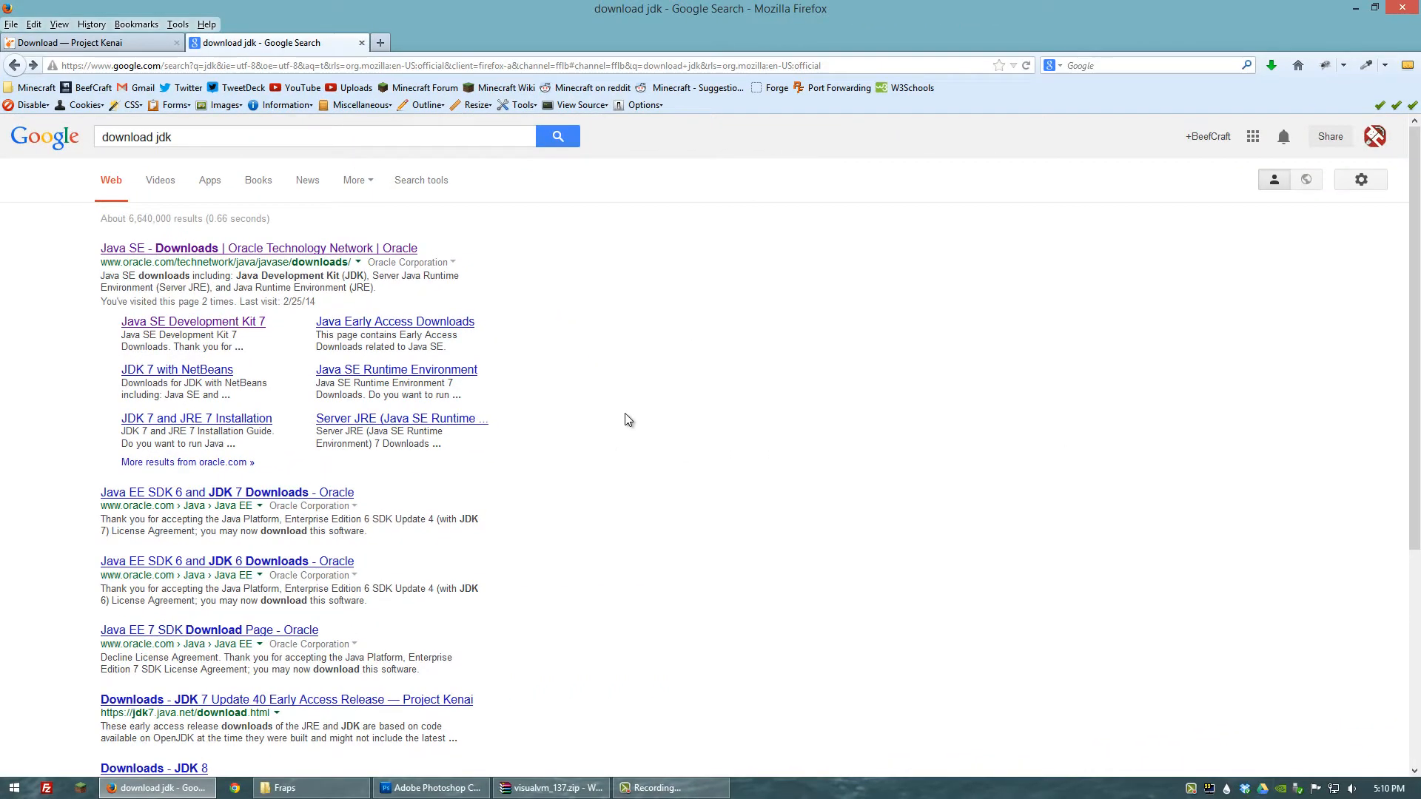
{"action": "mouse_move", "coordinate": [625, 416]}
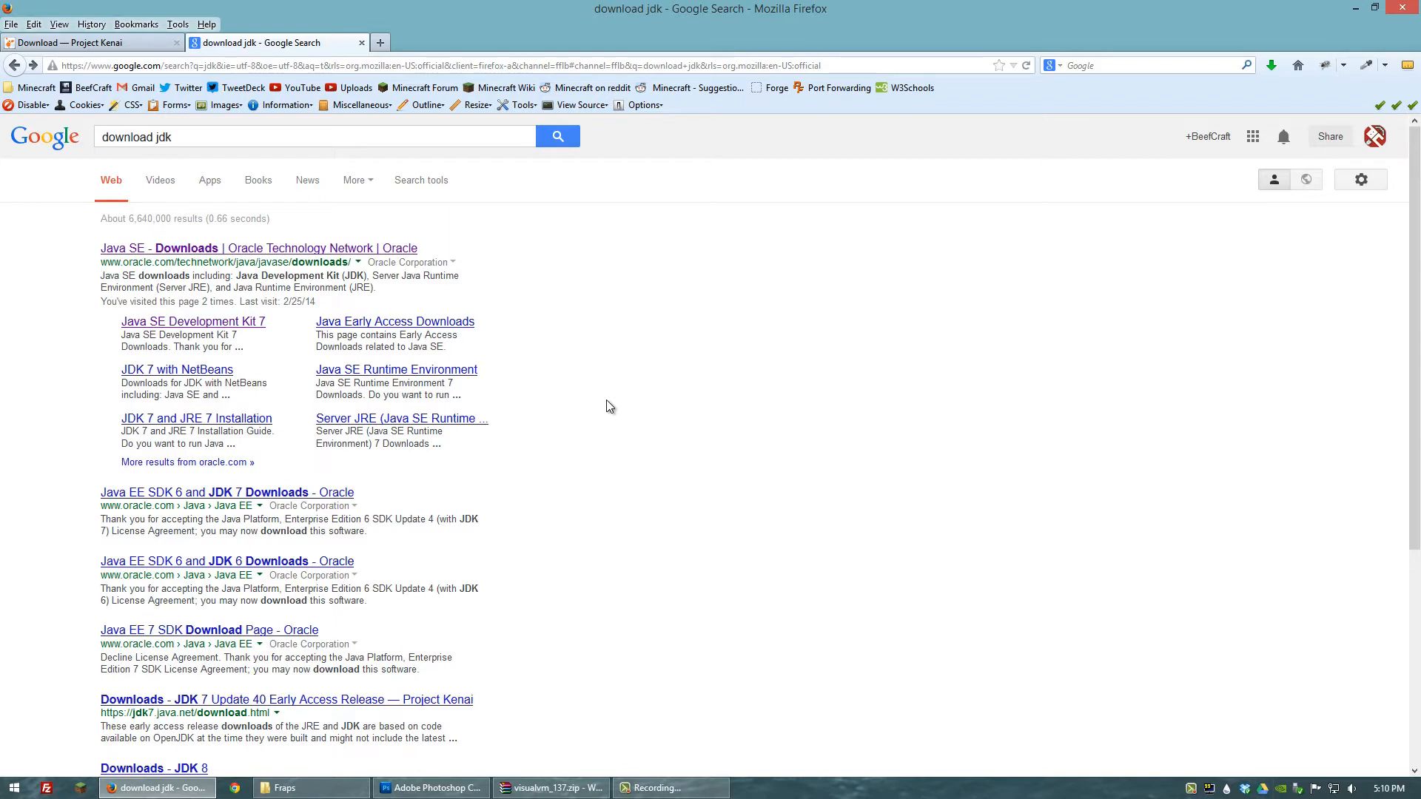
{"action": "mouse_move", "coordinate": [404, 327]}
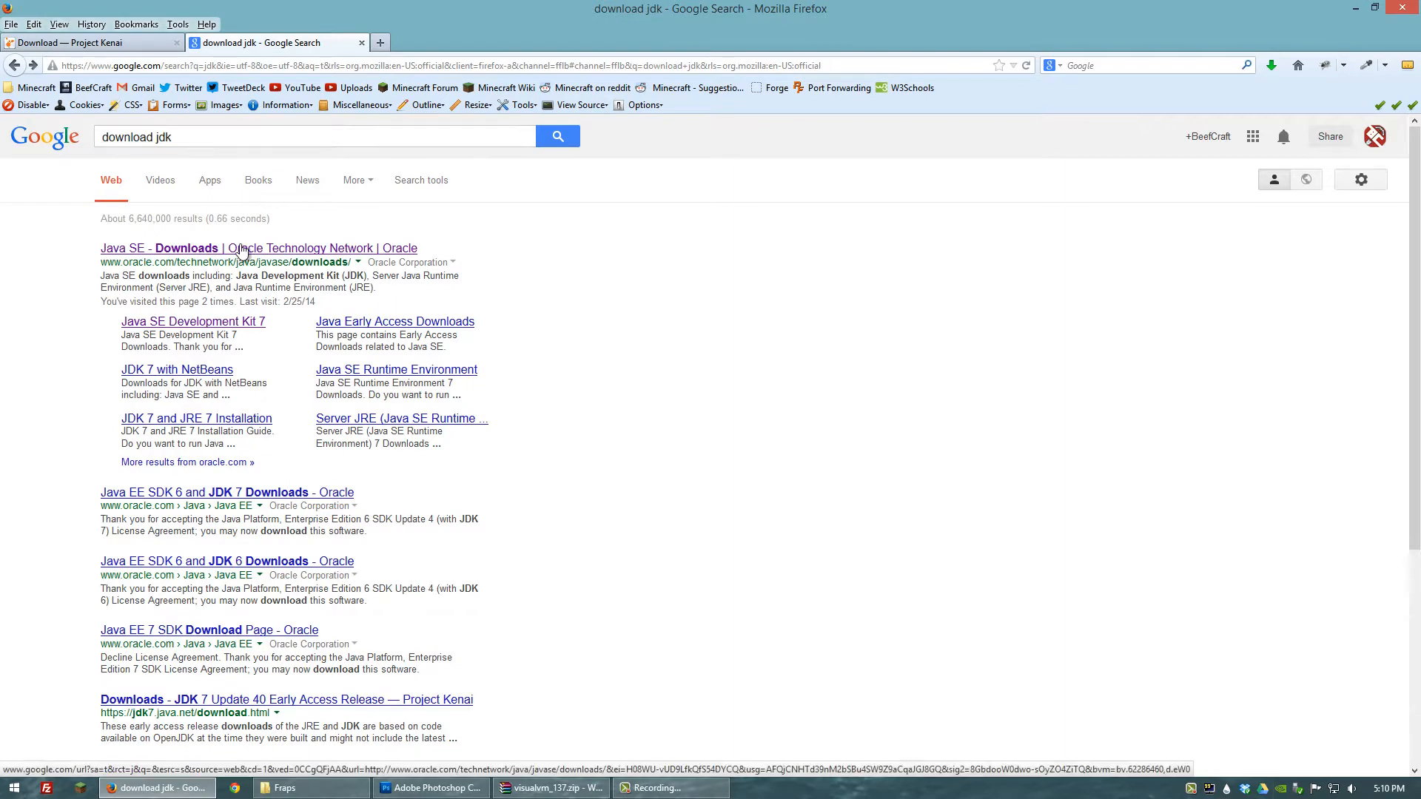
Go from the Java SE Downloads result to the JDK 7u51 download file table.
{"action": "left_click", "coordinate": [258, 249]}
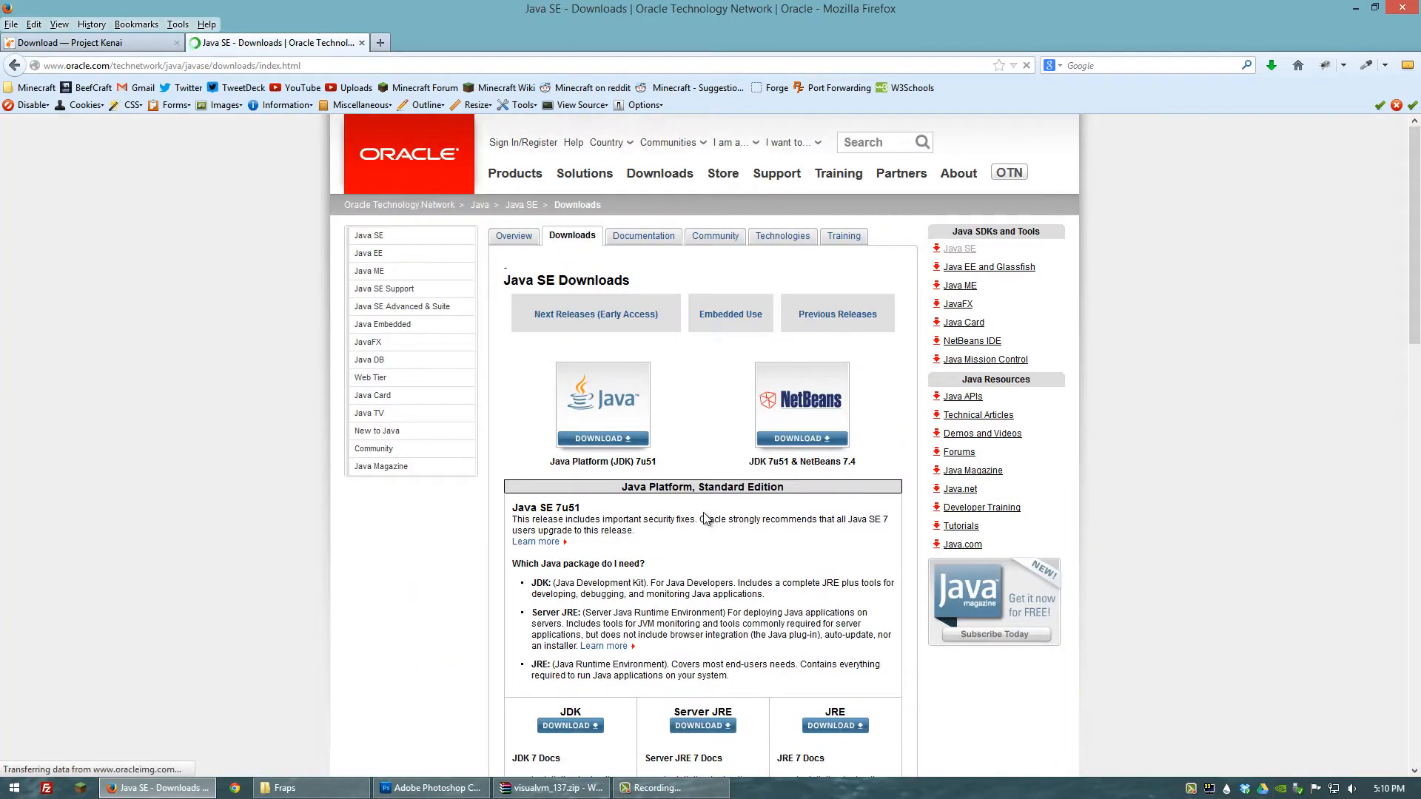
{"action": "mouse_move", "coordinate": [689, 546]}
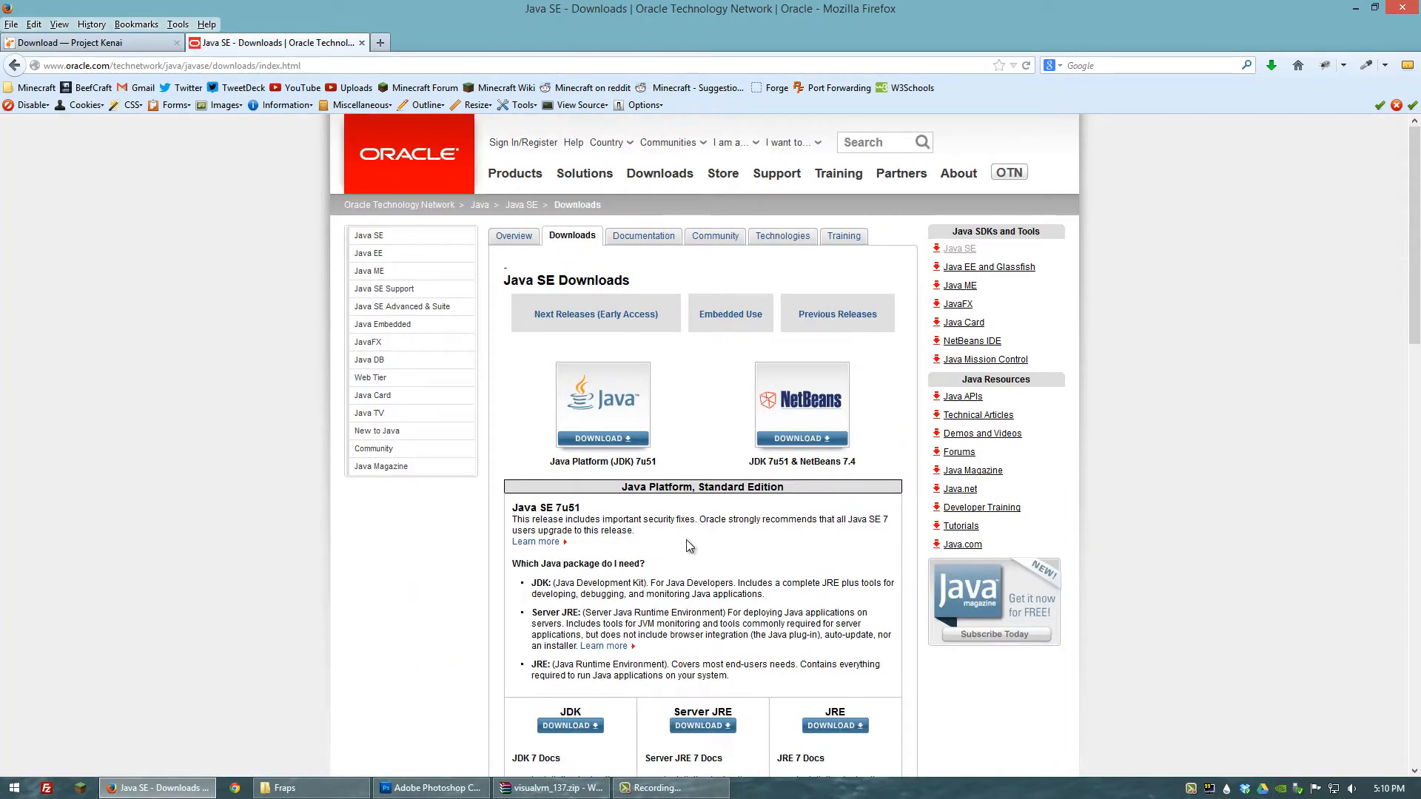
{"action": "scroll", "scroll_direction": "down", "scroll_amount": 3}
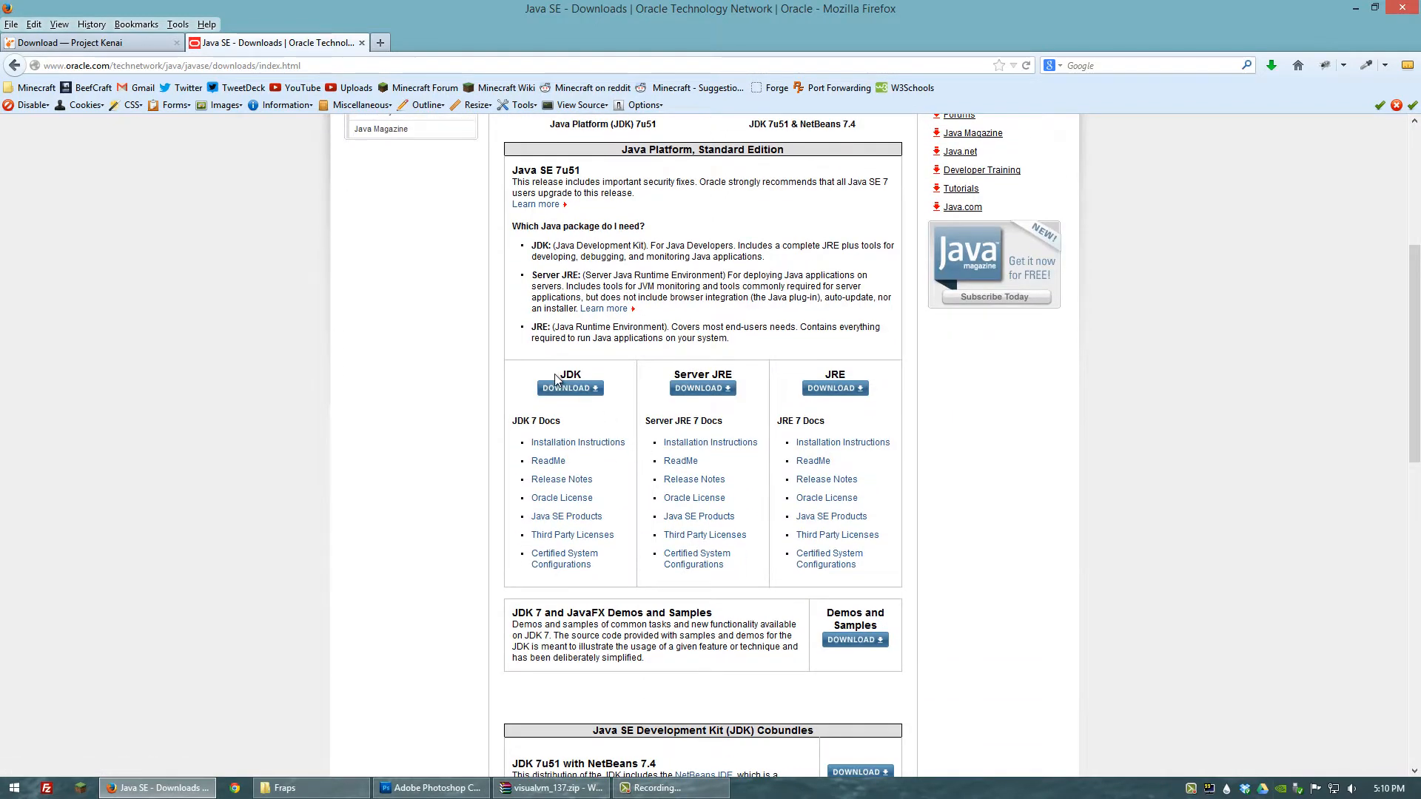
{"action": "left_click", "coordinate": [570, 387]}
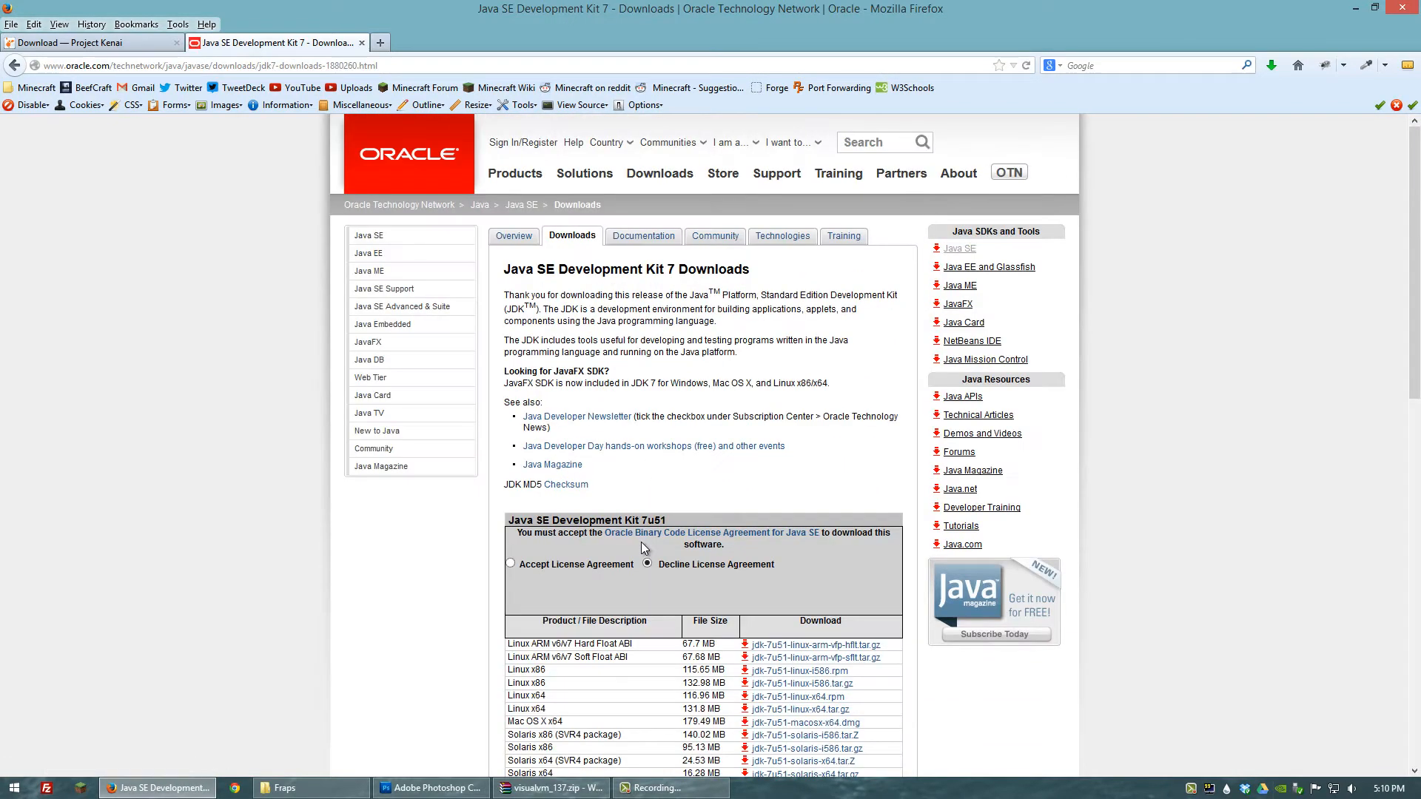
{"action": "scroll", "scroll_direction": "down", "scroll_amount": 3}
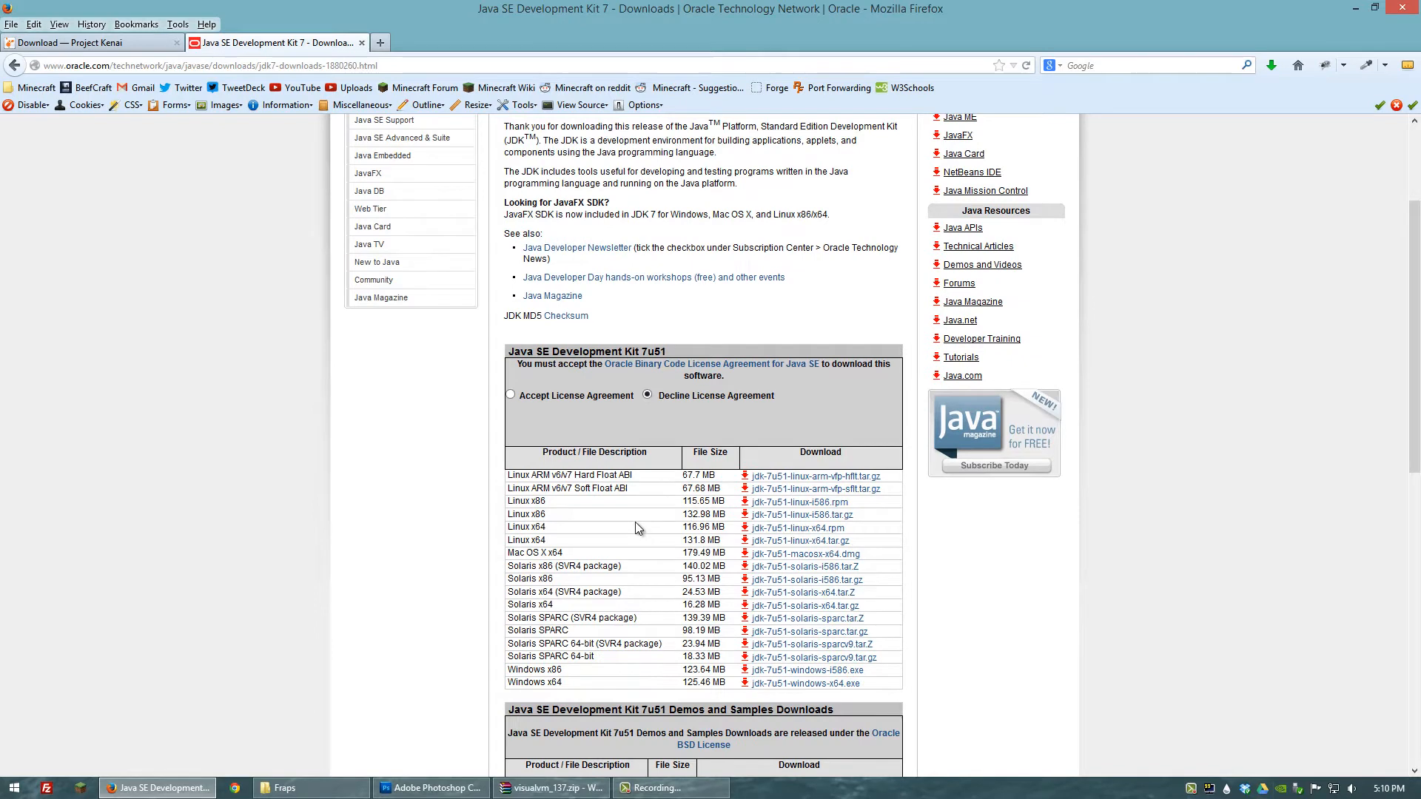
{"action": "scroll", "scroll_direction": "down", "scroll_amount": 3}
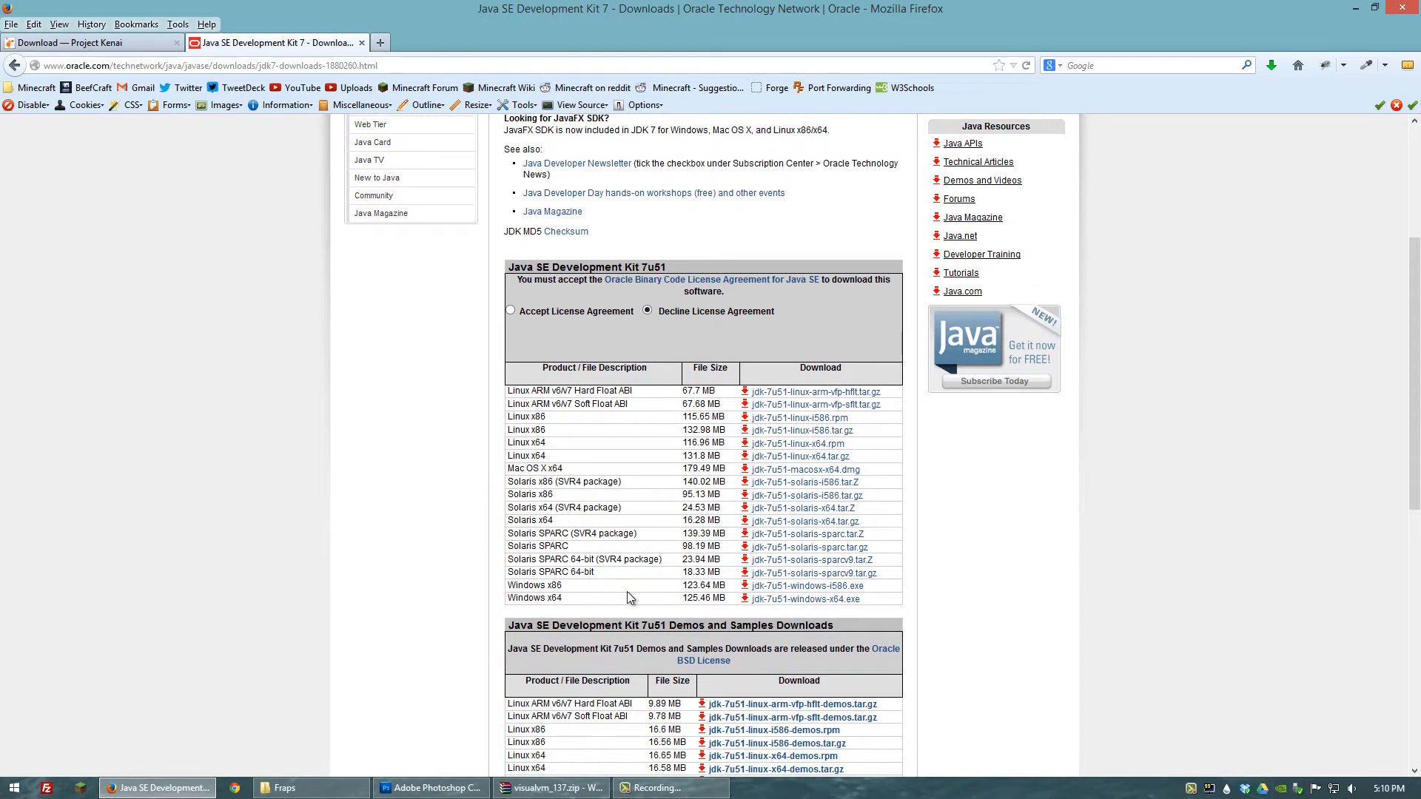
{"action": "mouse_move", "coordinate": [630, 533]}
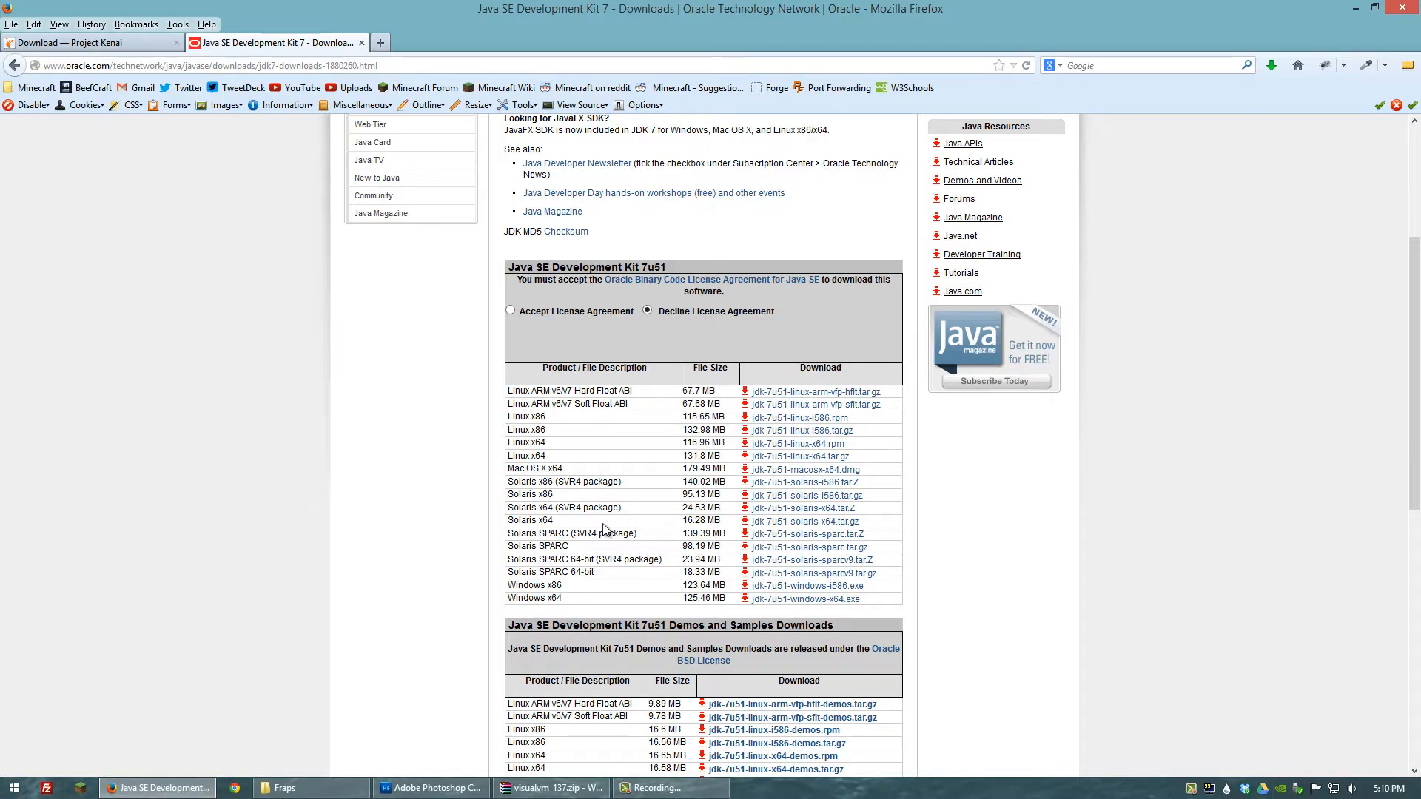
{"action": "mouse_move", "coordinate": [698, 471]}
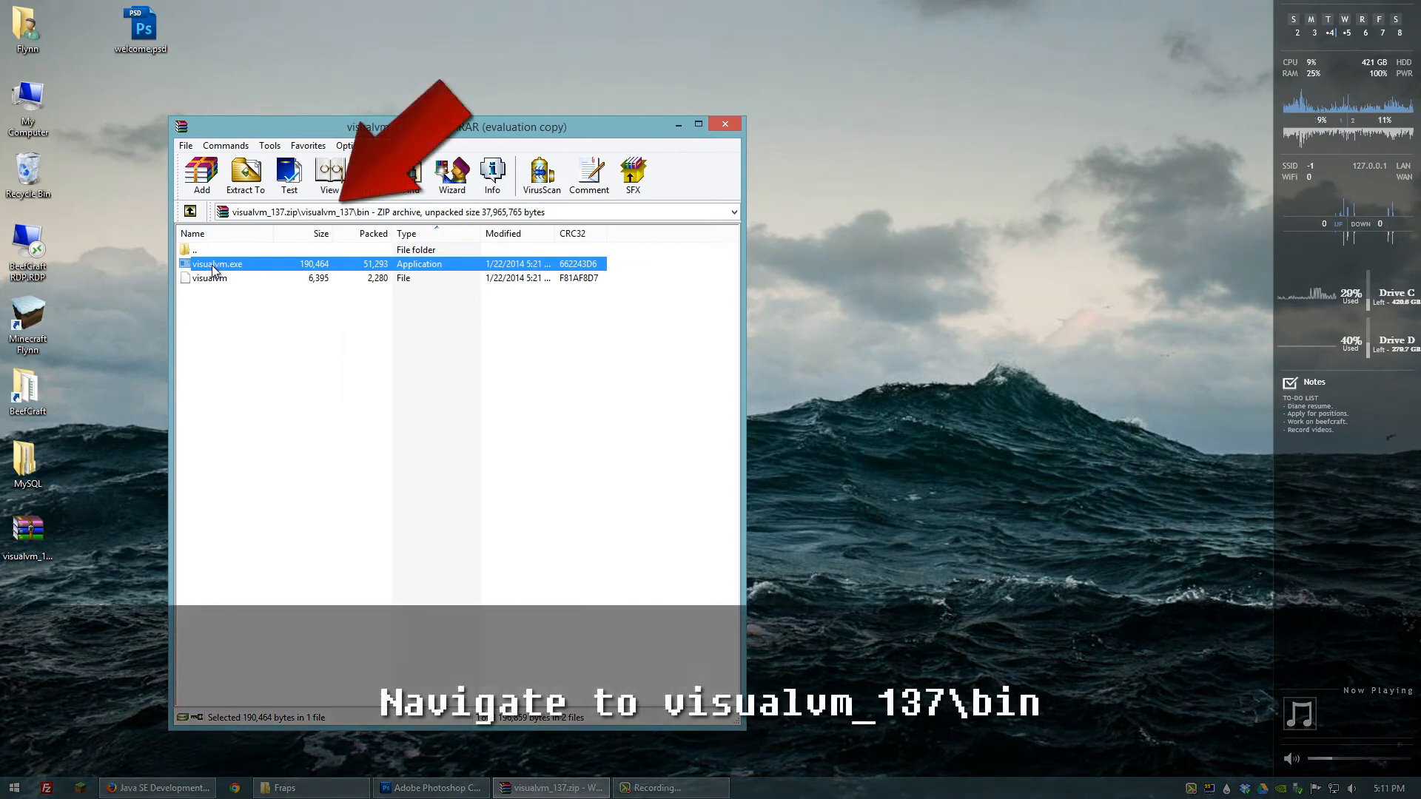
Run visualvm.exe from the visualvm_137\bin folder in WinRAR.
{"action": "double_click", "coordinate": [217, 264]}
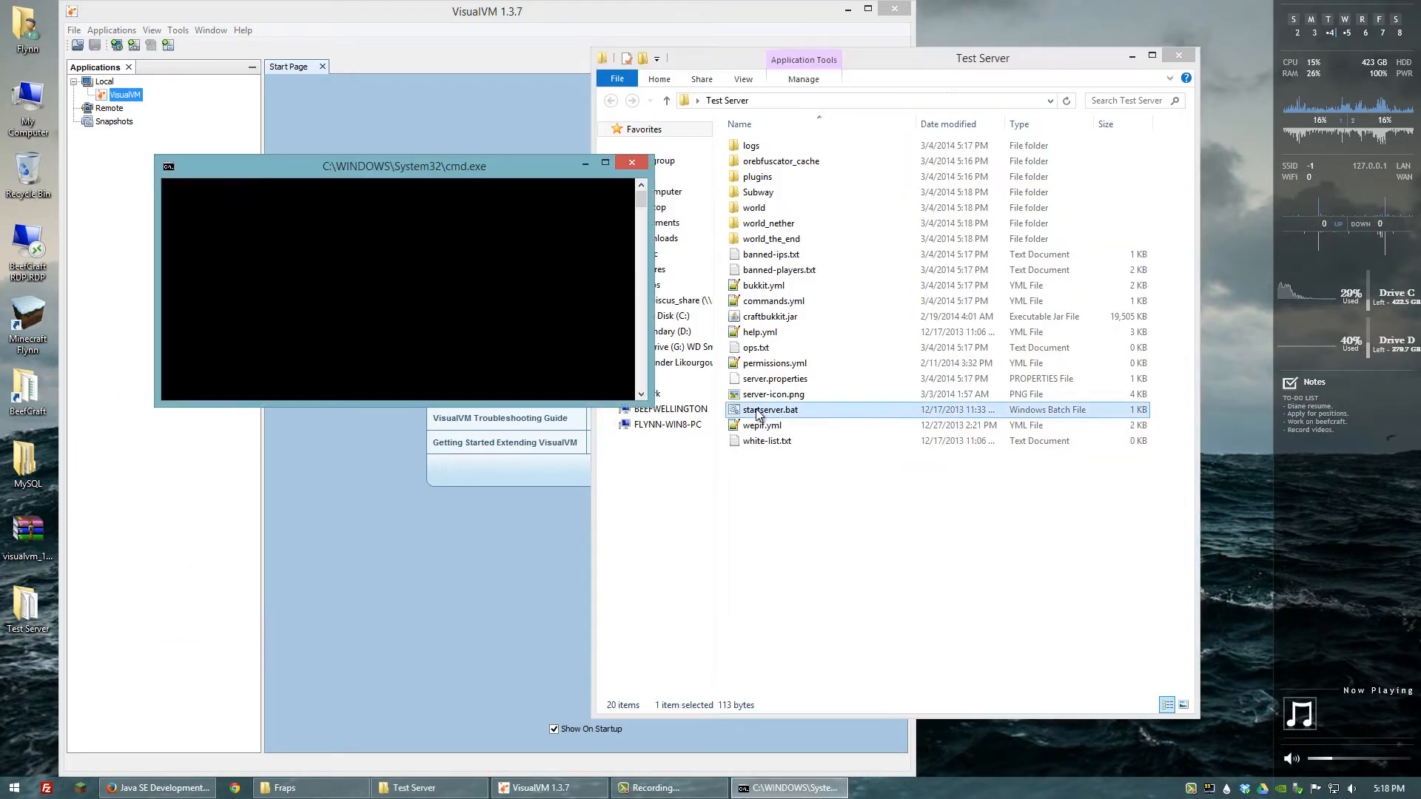
Run startserver.bat in the Test Server folder to launch craftbukkit.jar.
{"action": "double_click", "coordinate": [770, 410]}
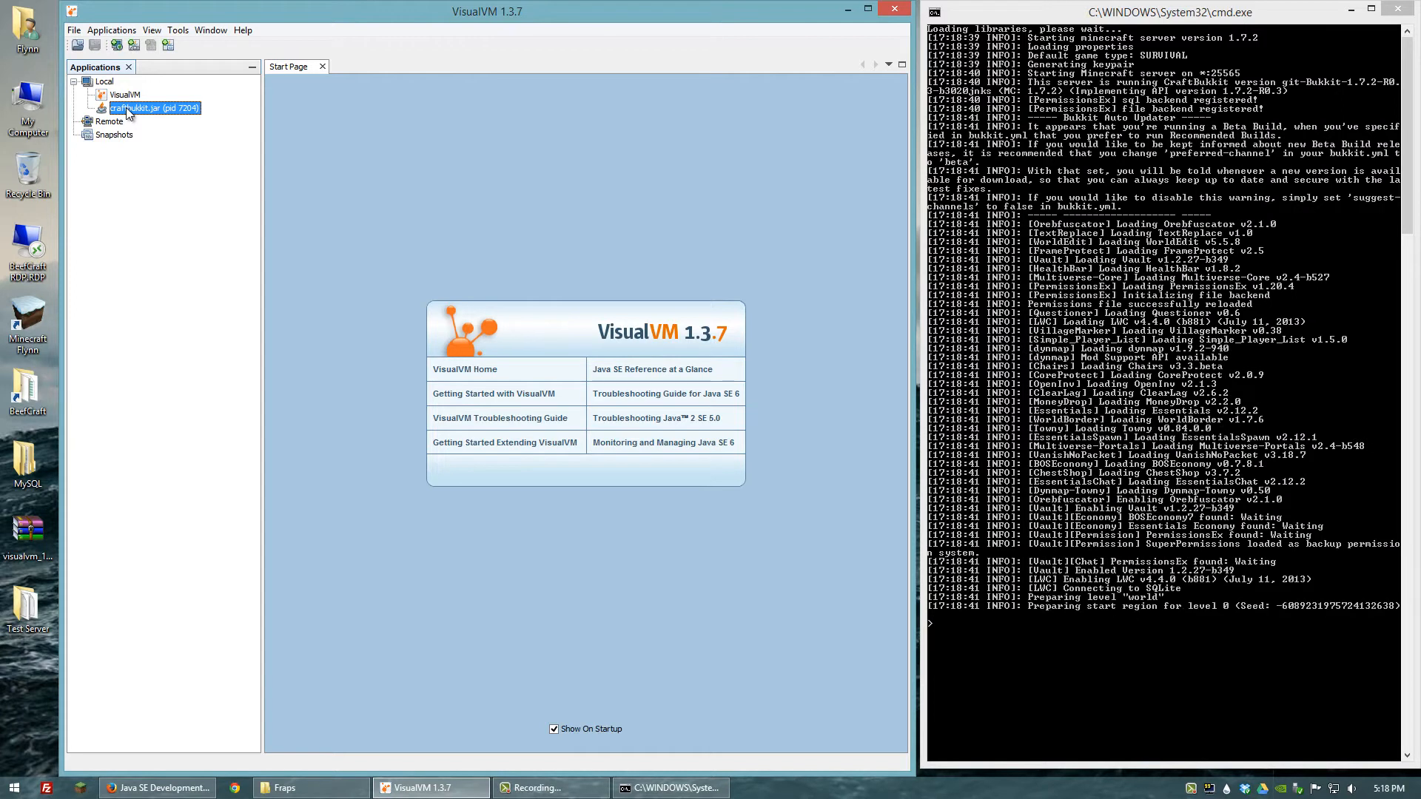
Open craftbukkit.jar (pid 7204), view its System properties, then its Monitor graphs.
{"action": "double_click", "coordinate": [151, 108]}
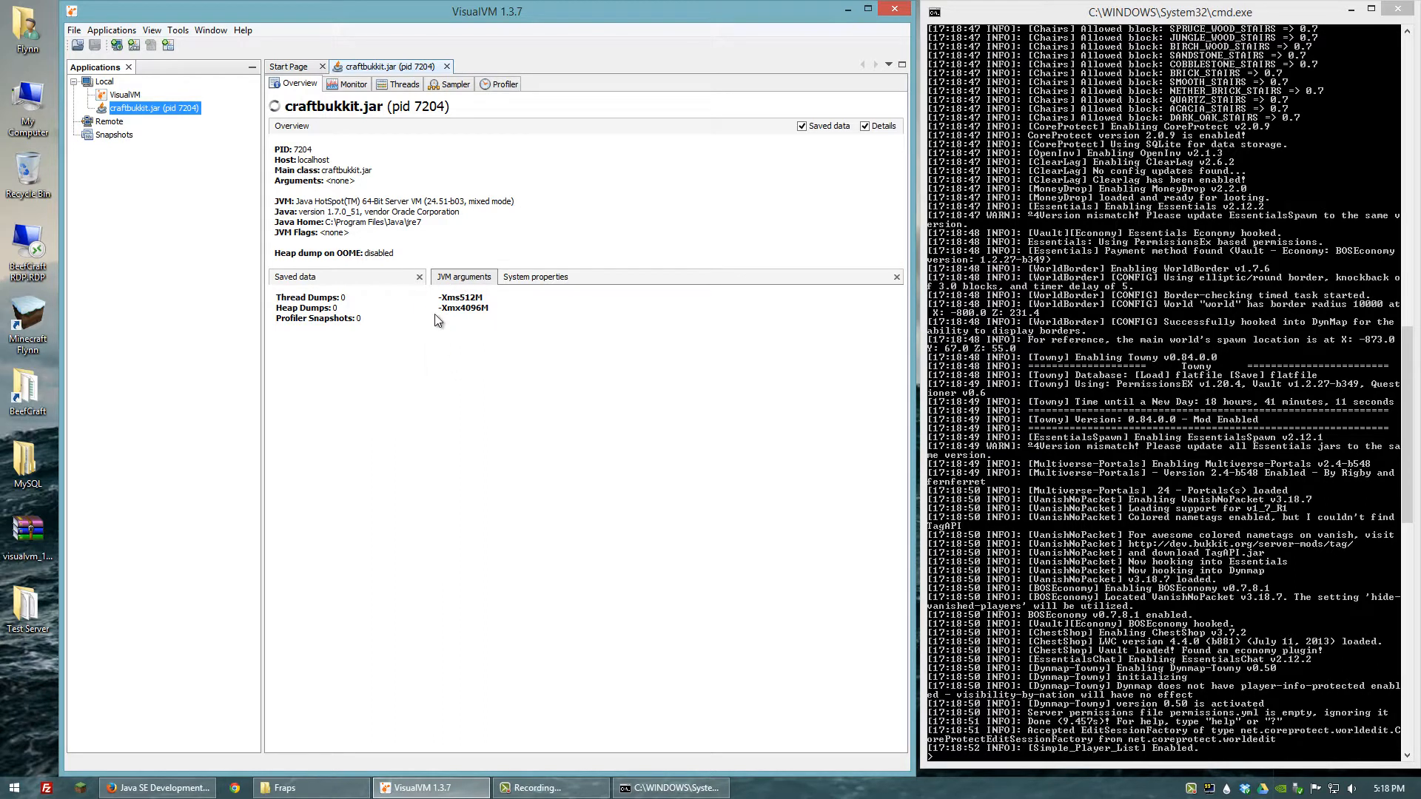
{"action": "mouse_move", "coordinate": [489, 301]}
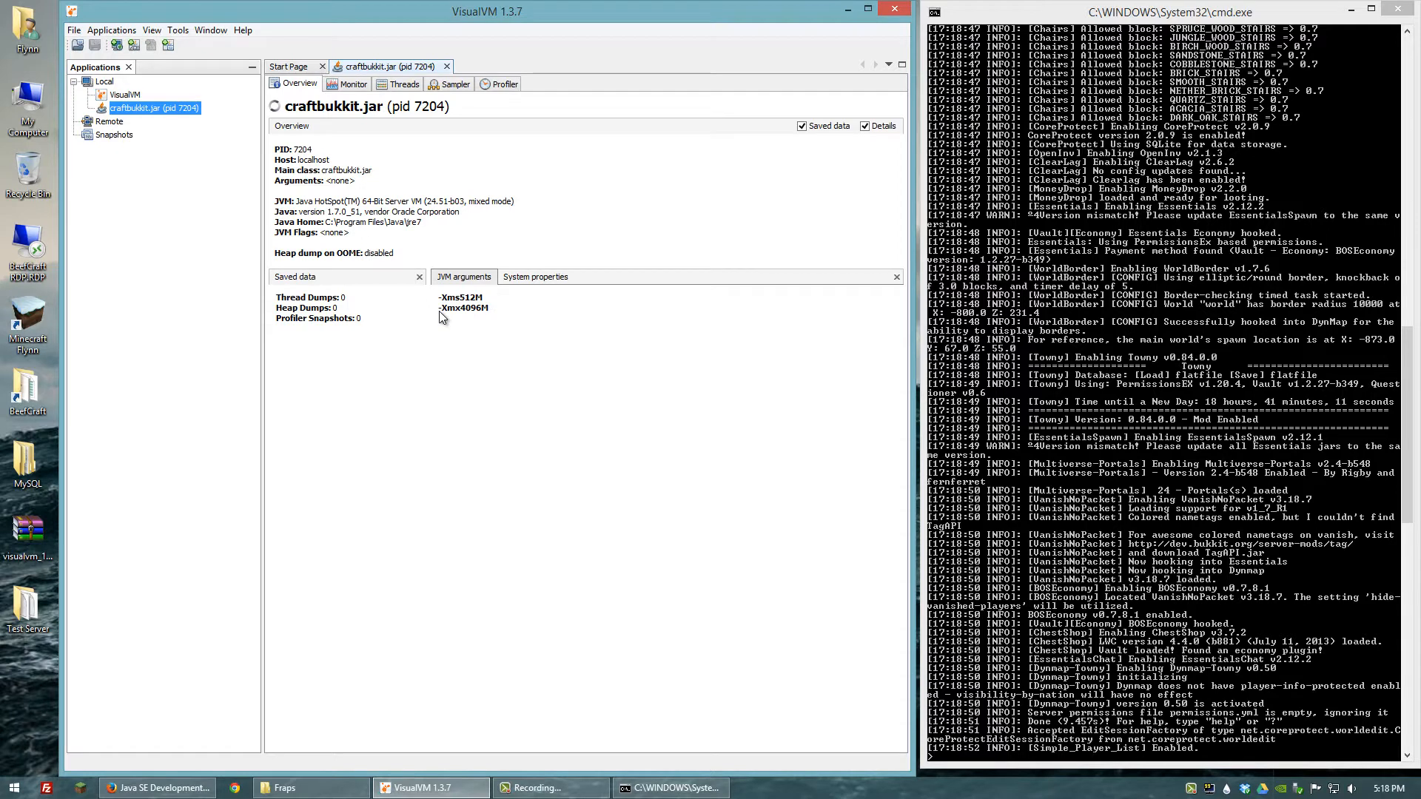
{"action": "mouse_move", "coordinate": [569, 320]}
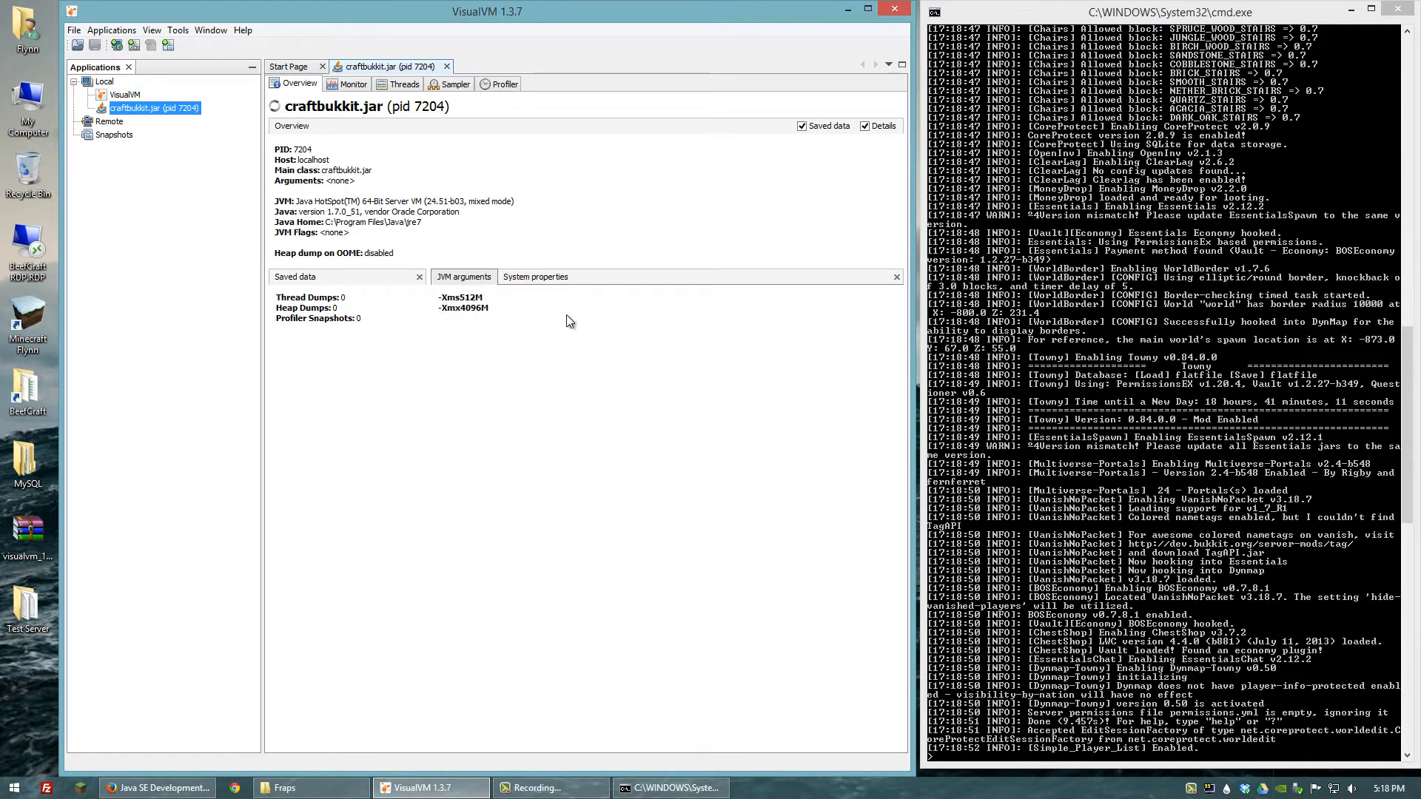
{"action": "left_click", "coordinate": [534, 276]}
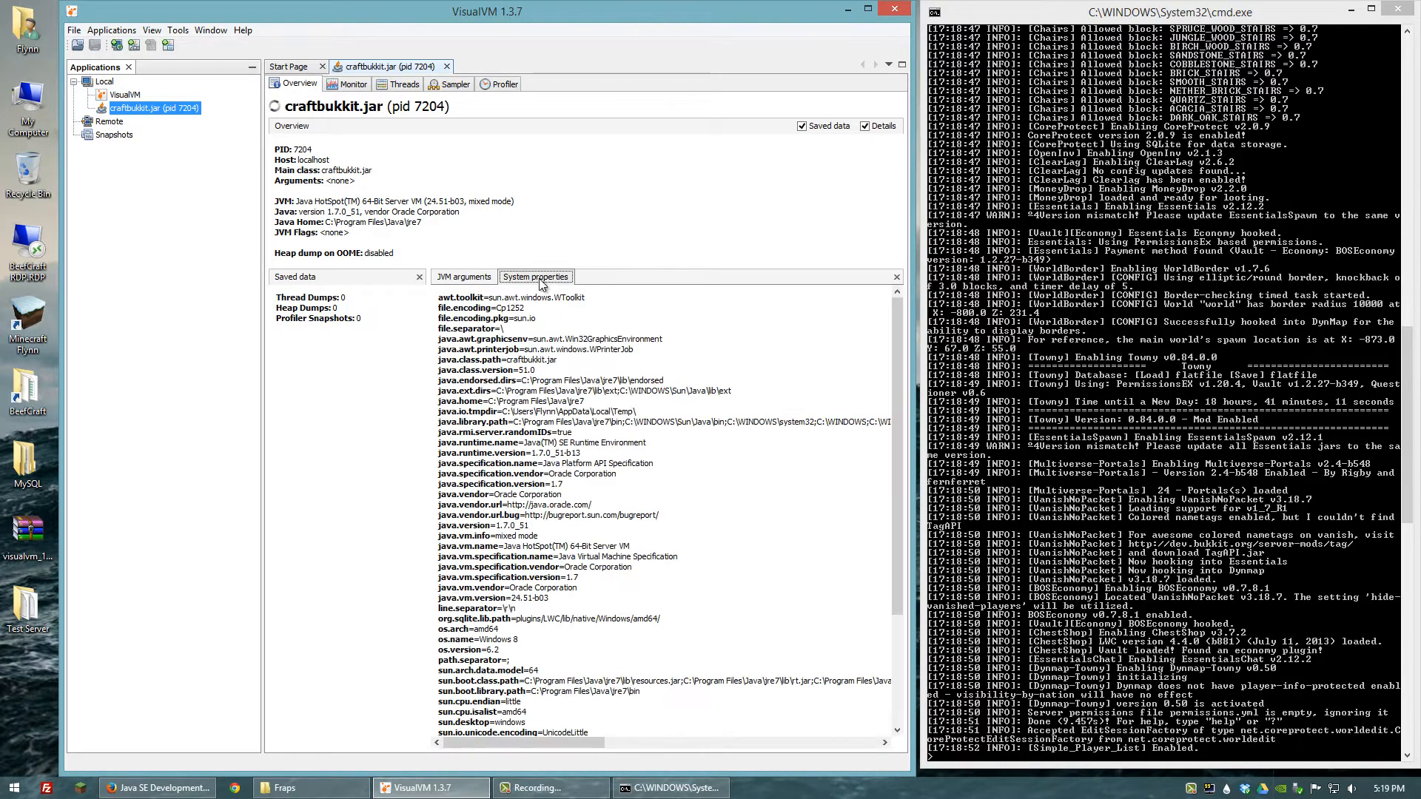
{"action": "mouse_move", "coordinate": [606, 388]}
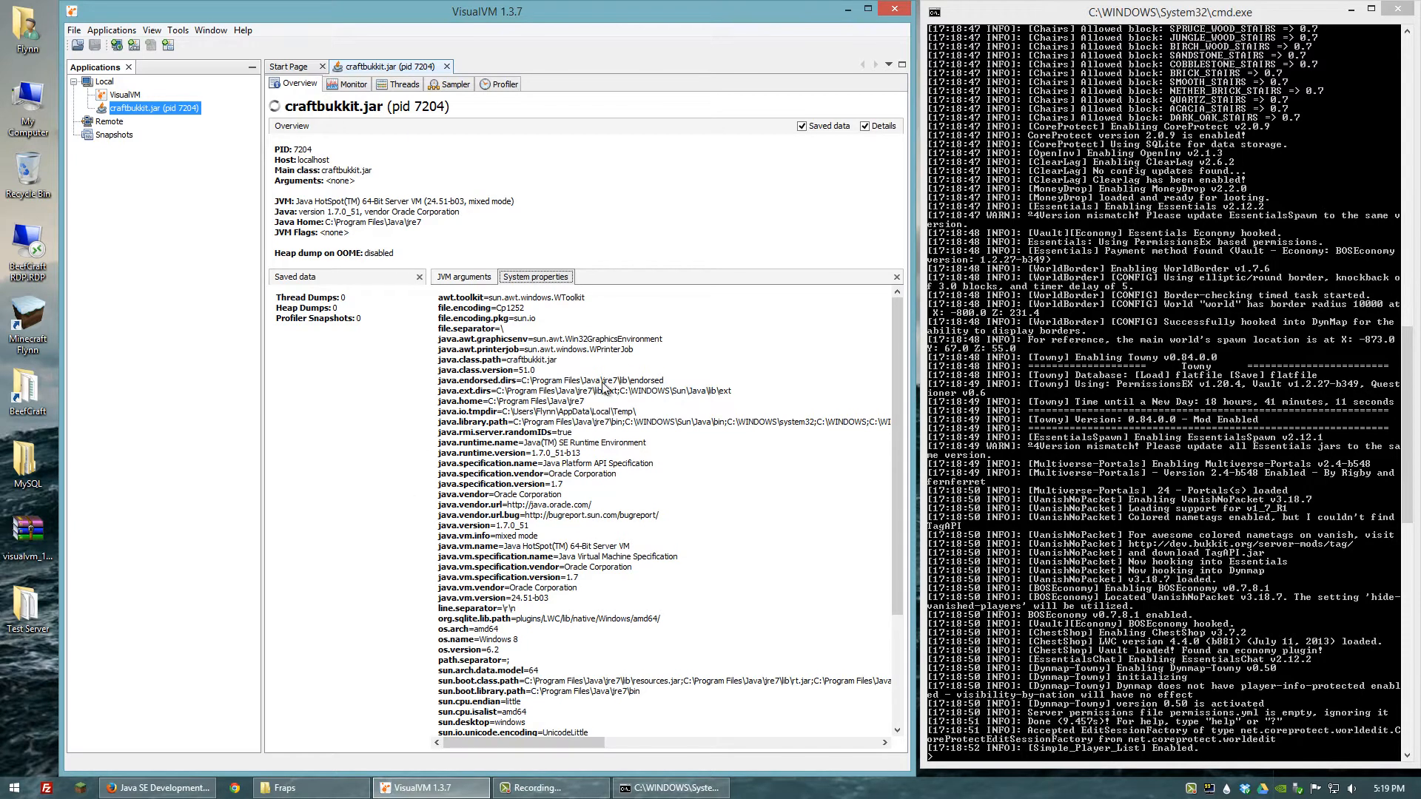
{"action": "left_click", "coordinate": [352, 83]}
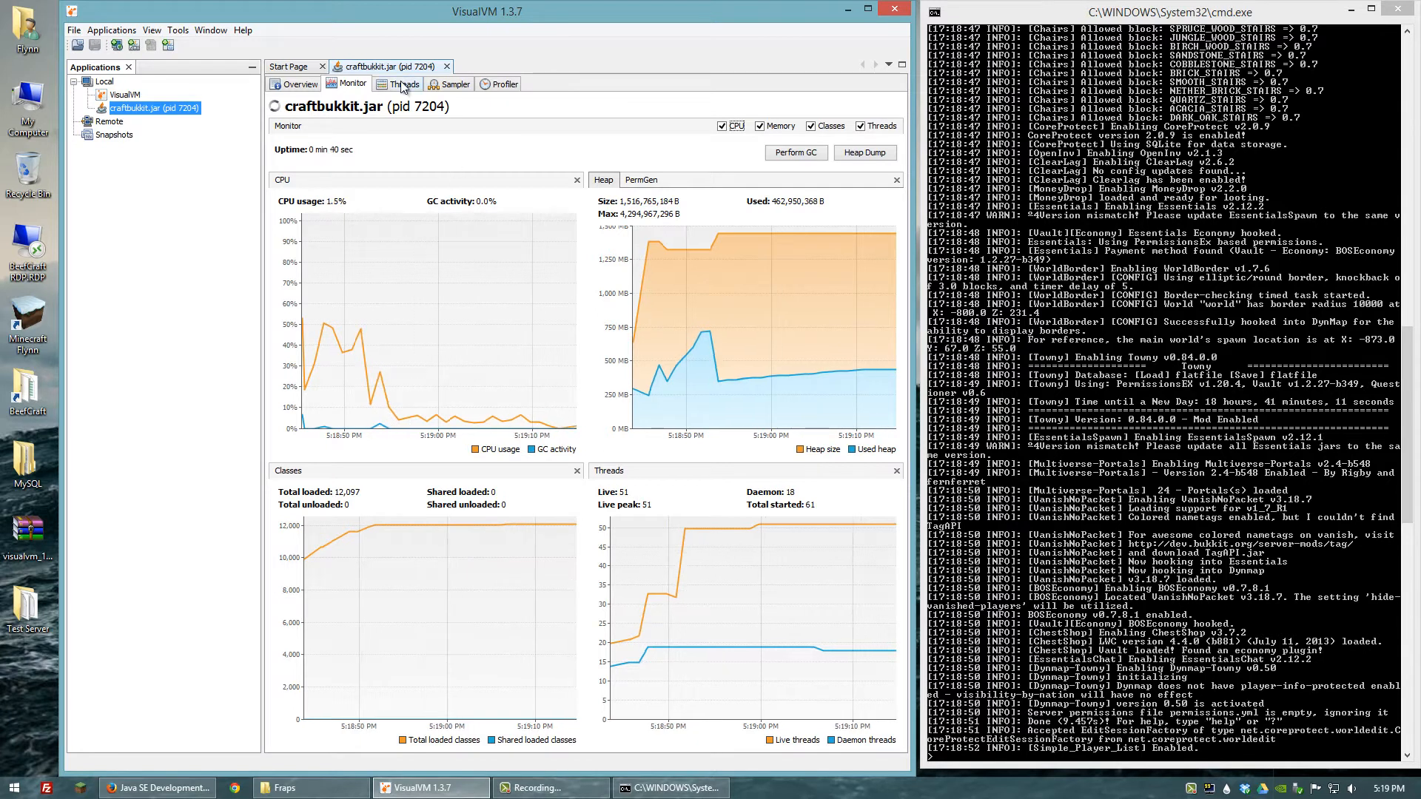
View the craftbukkit.jar Threads timeline, then switch to the Sampler tab.
{"action": "left_click", "coordinate": [401, 84]}
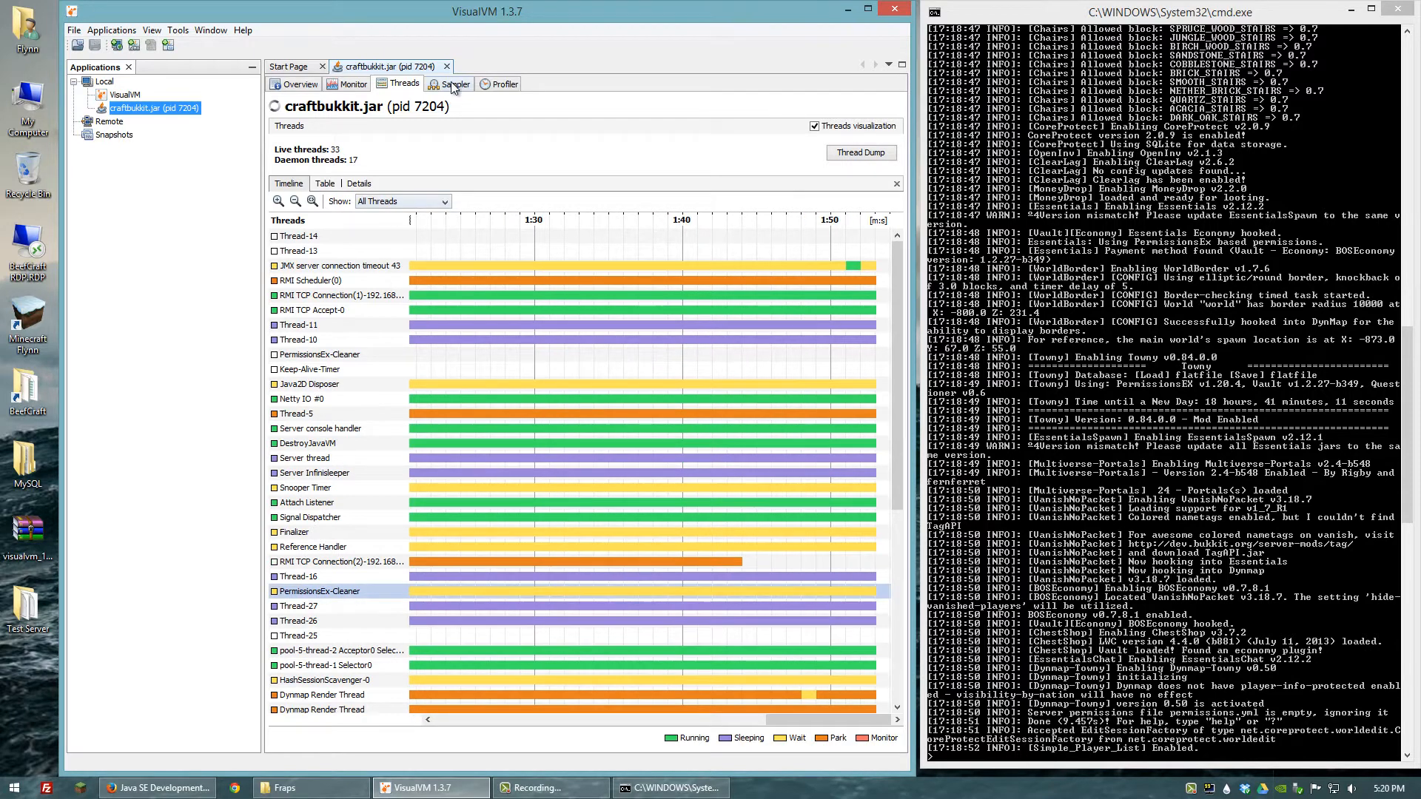
{"action": "left_click", "coordinate": [455, 84]}
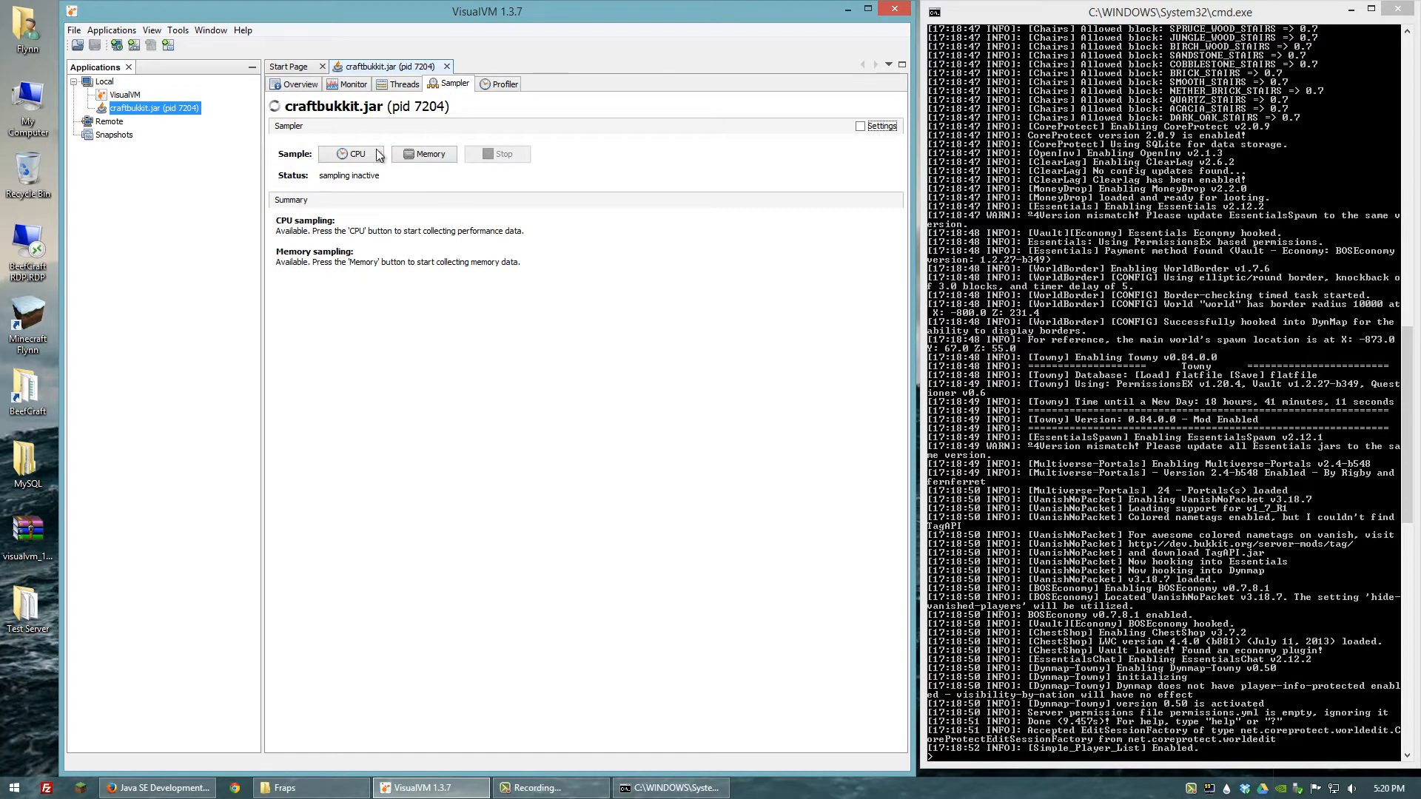
Run CPU sampling, switch to Memory sampling, then return to CPU sampling.
{"action": "left_click", "coordinate": [351, 154]}
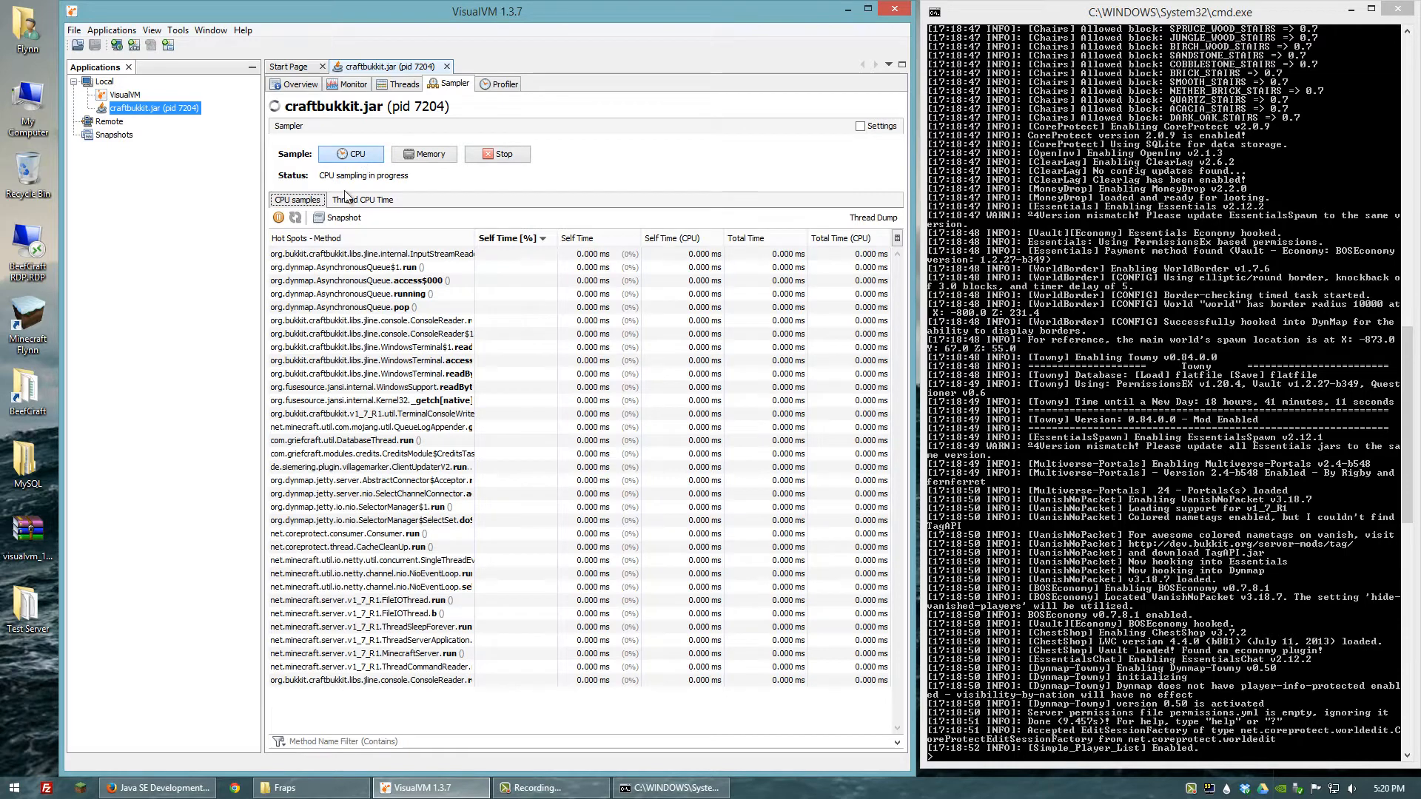
{"action": "left_click", "coordinate": [424, 154]}
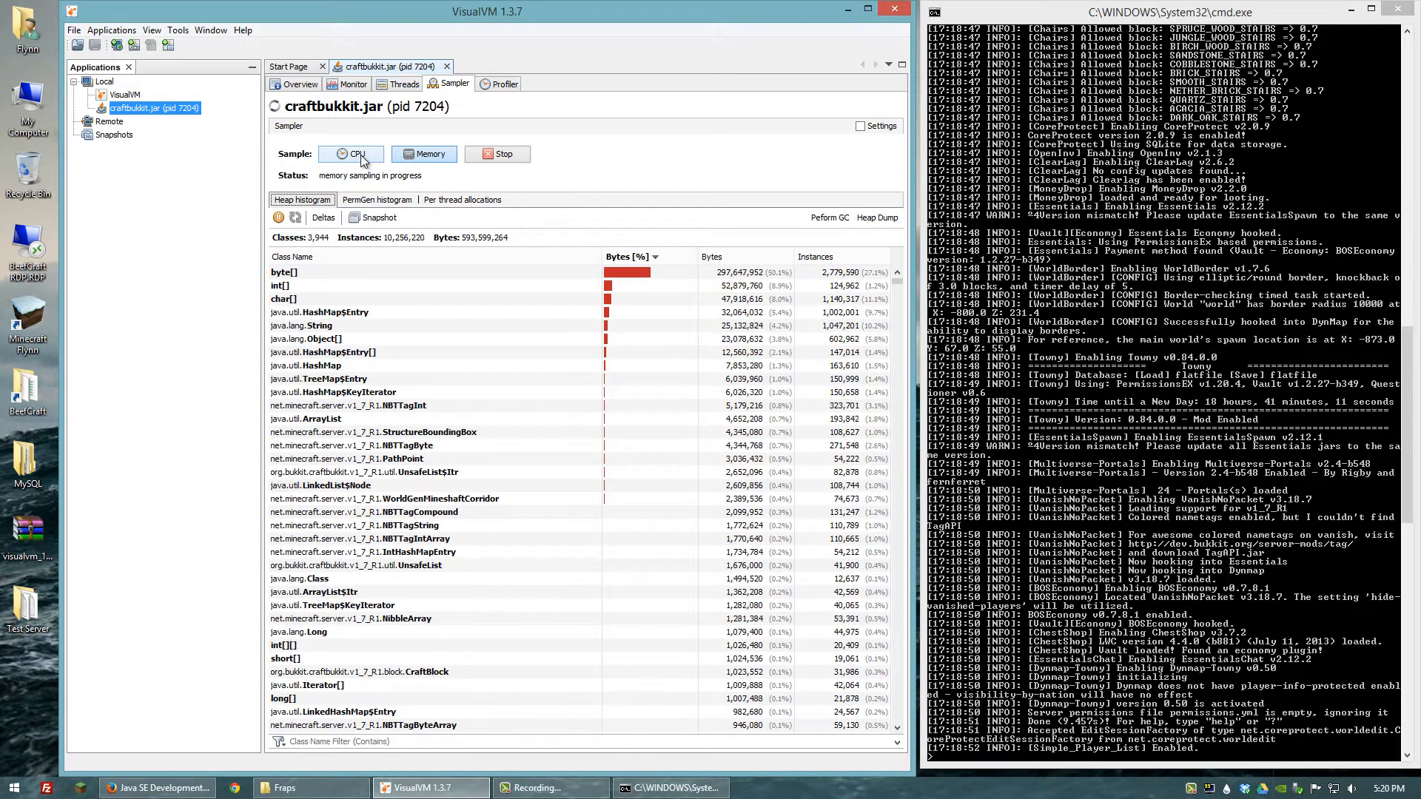
{"action": "left_click", "coordinate": [352, 153]}
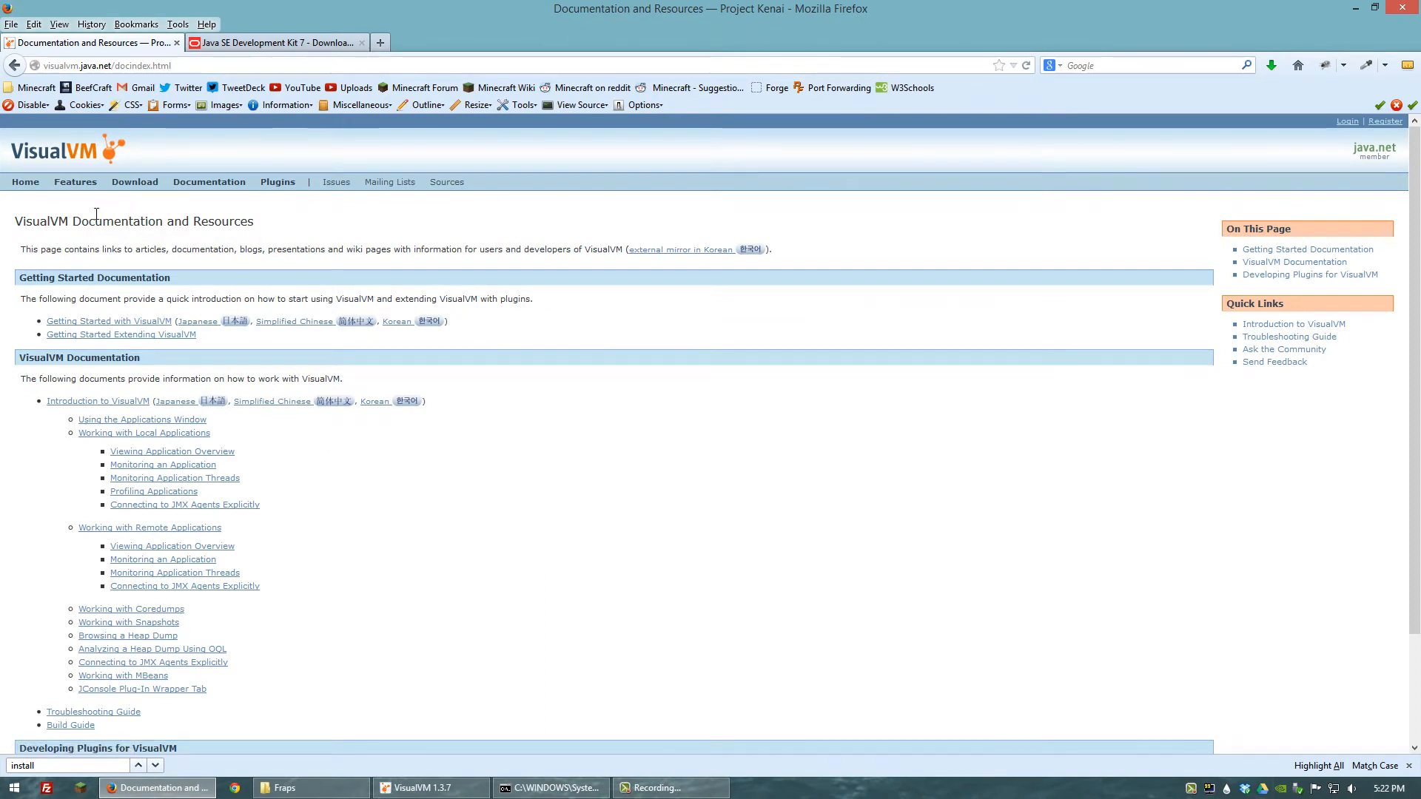
{"action": "mouse_move", "coordinate": [134, 181]}
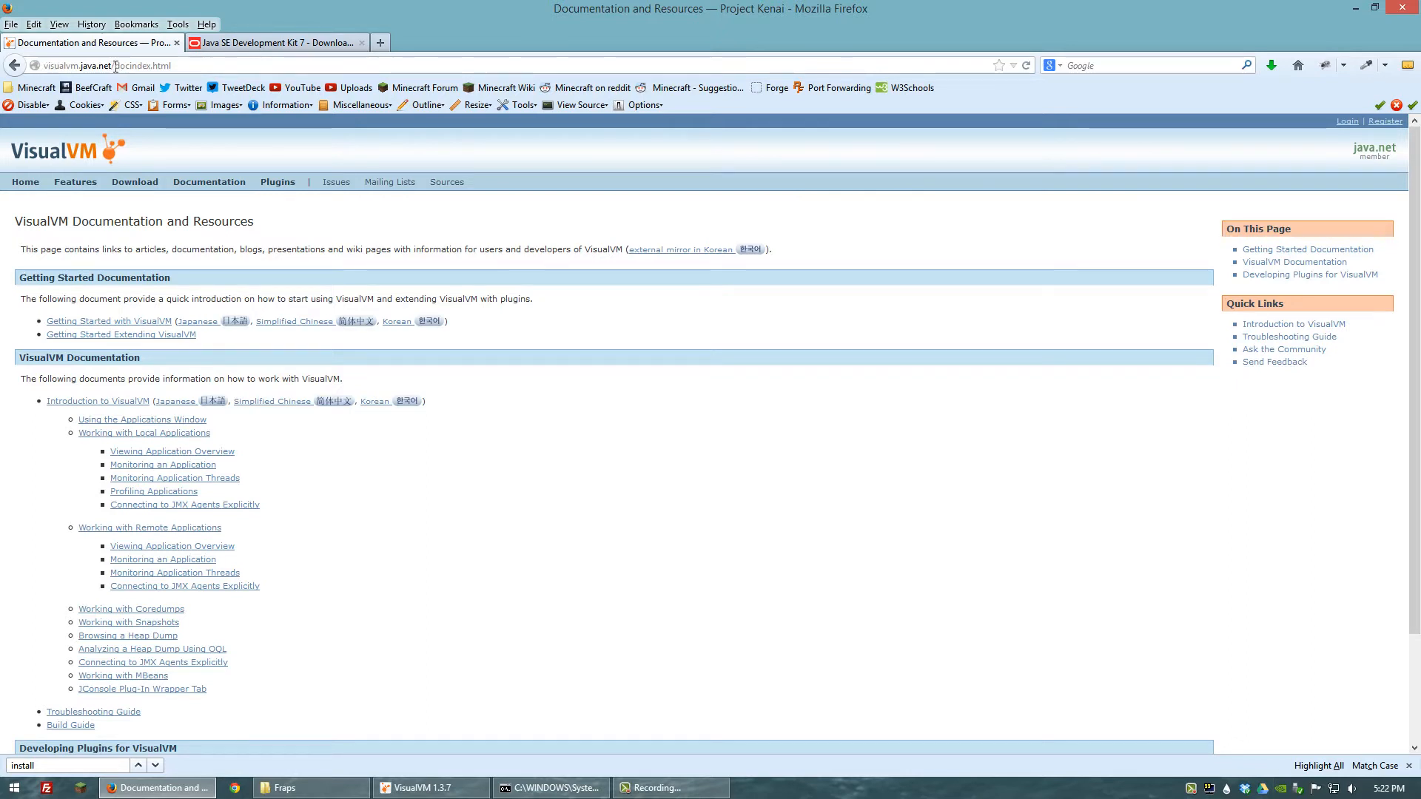
{"action": "mouse_move", "coordinate": [277, 265]}
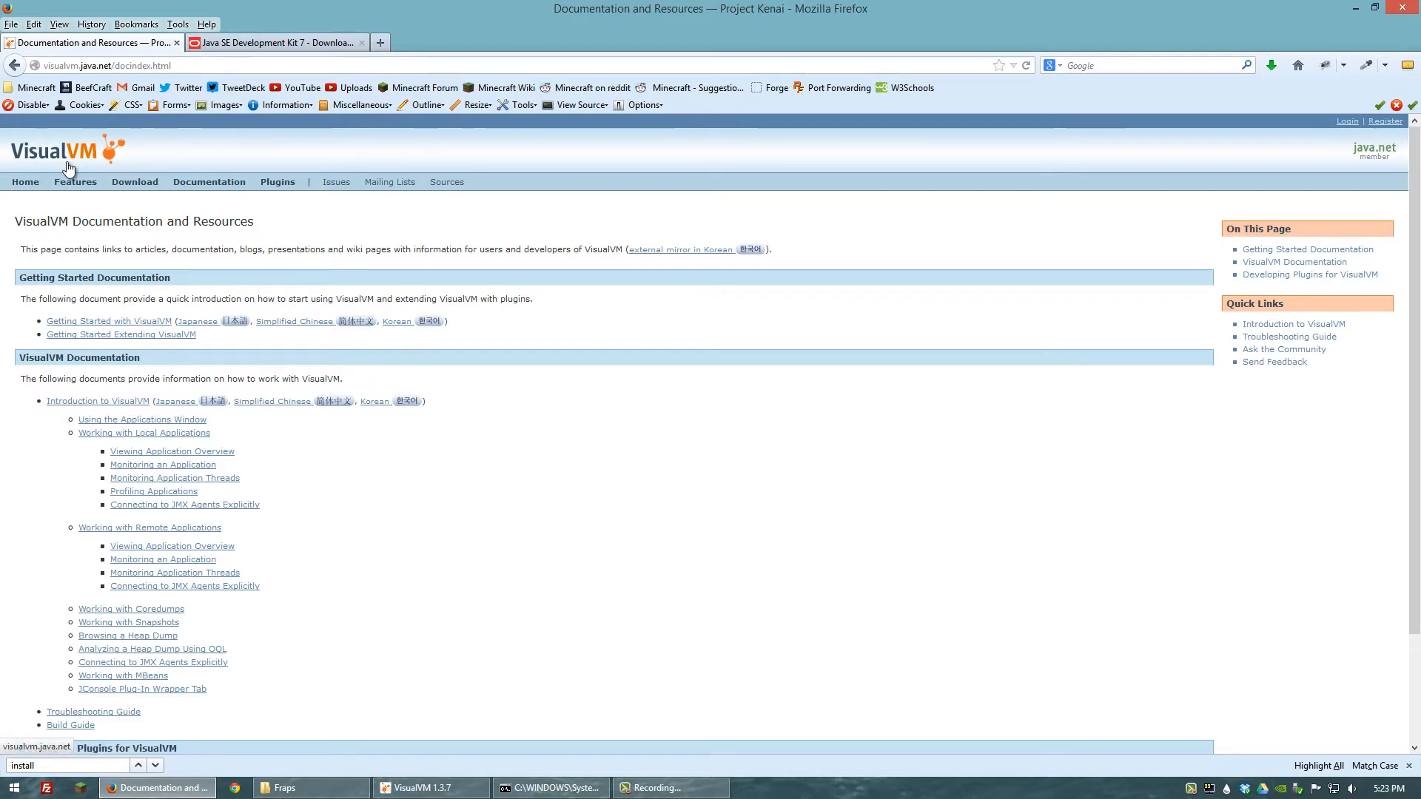
{"action": "mouse_move", "coordinate": [141, 689]}
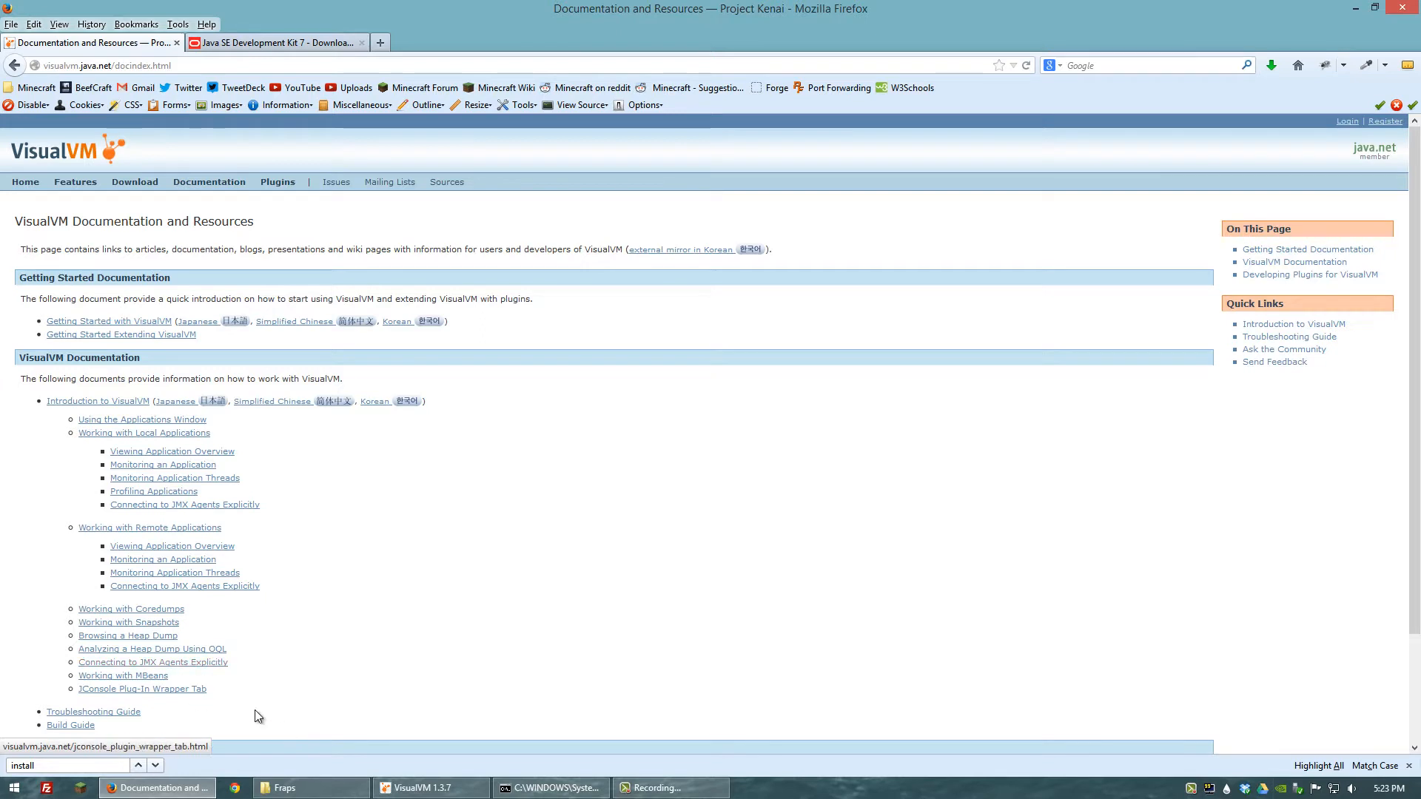